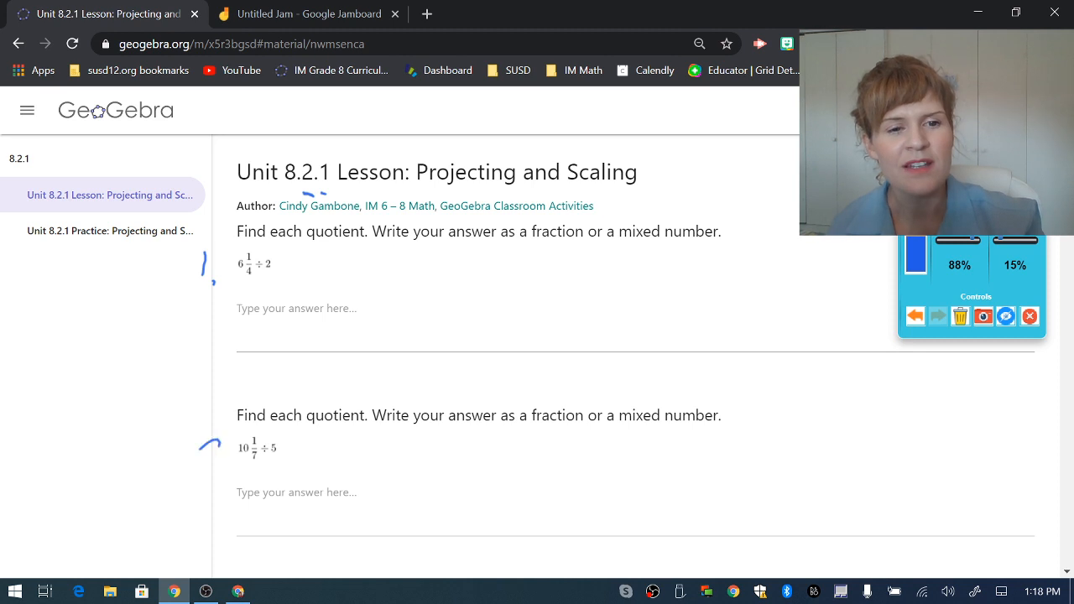
Ink-circle key words like 'quotient' in the instructions and write the note 10 ÷ 2 = 5.
scroll("down", 3)
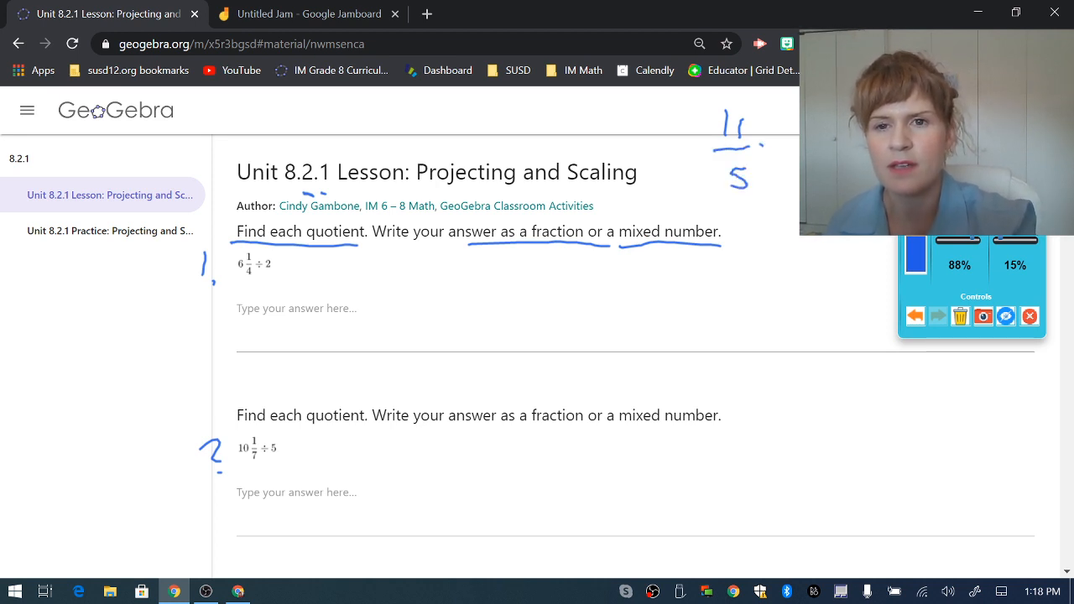
left_click_drag(722, 151, 785, 155)
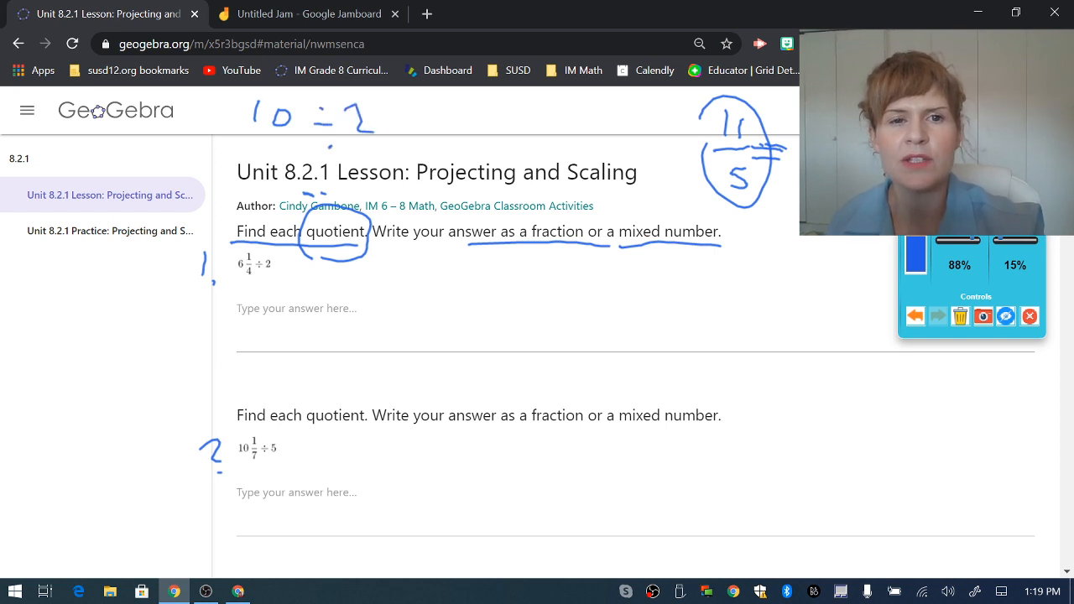
left_click_drag(382, 122, 428, 135)
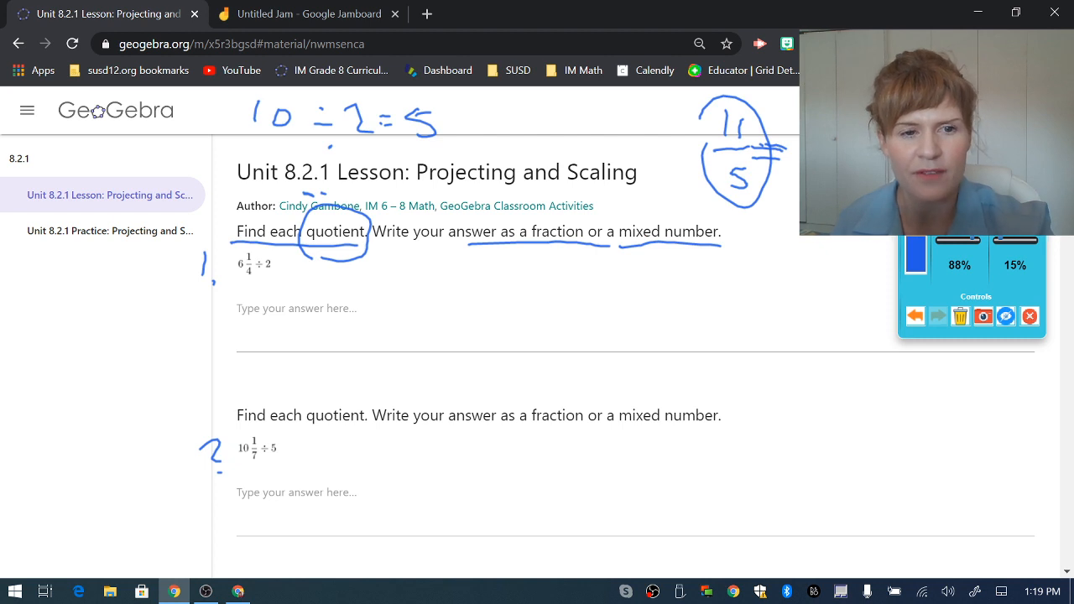
scroll("down", 3)
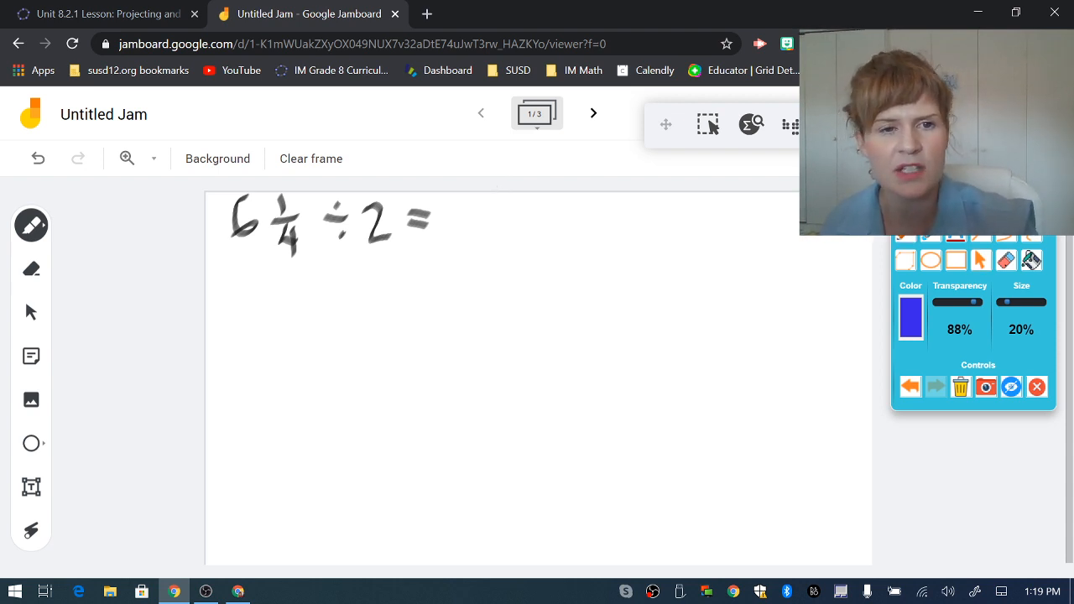
Underline the 6 and the divisor 2, then write 6 + 1/4 below.
left_click_drag(237, 254, 290, 252)
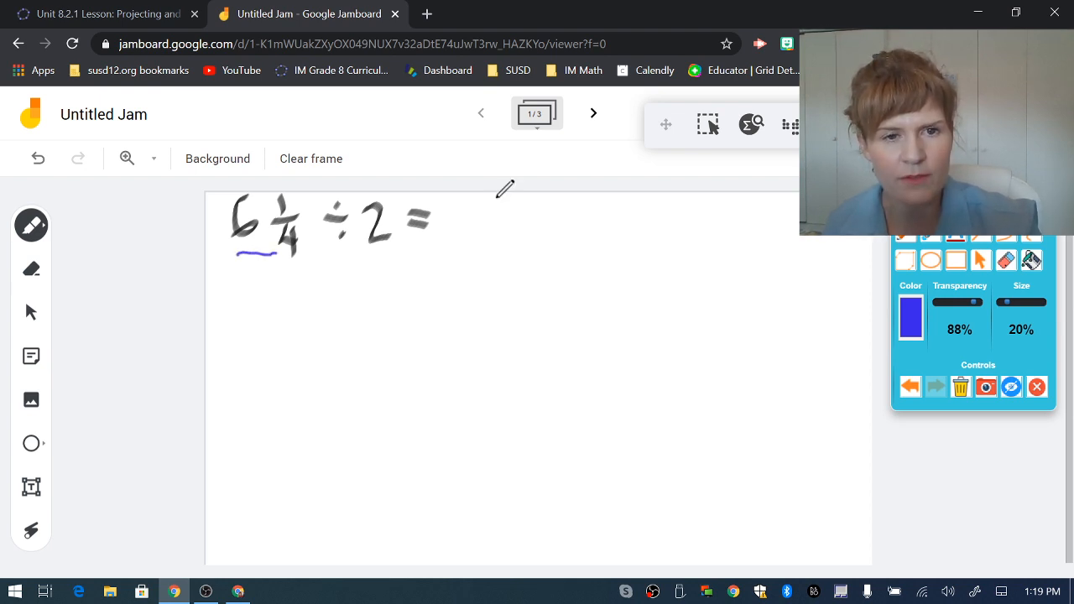
left_click_drag(368, 252, 401, 252)
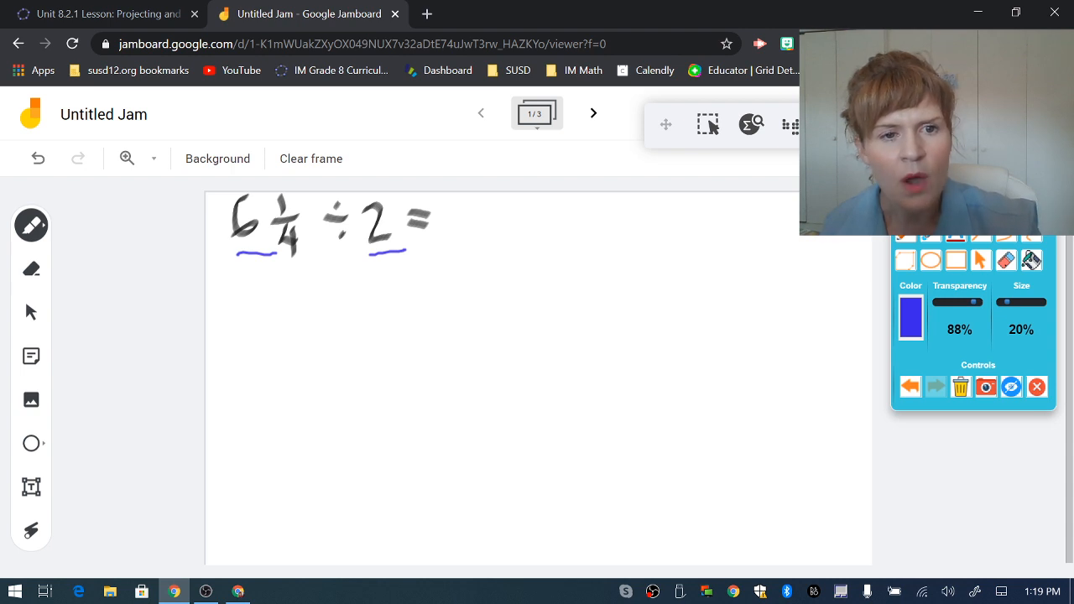
left_click_drag(220, 302, 250, 329)
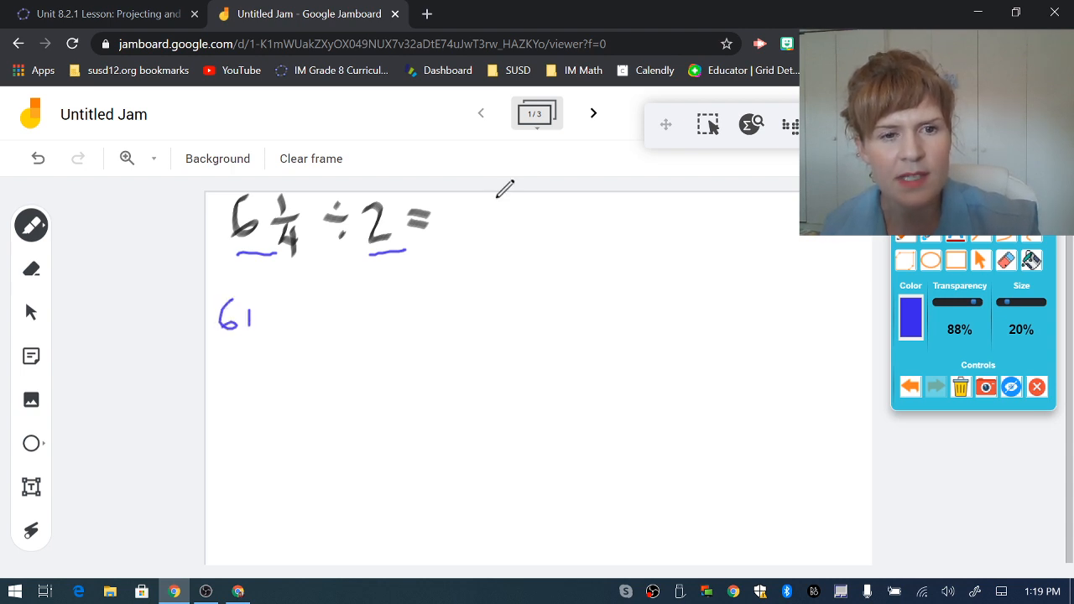
left_click_drag(252, 315, 285, 302)
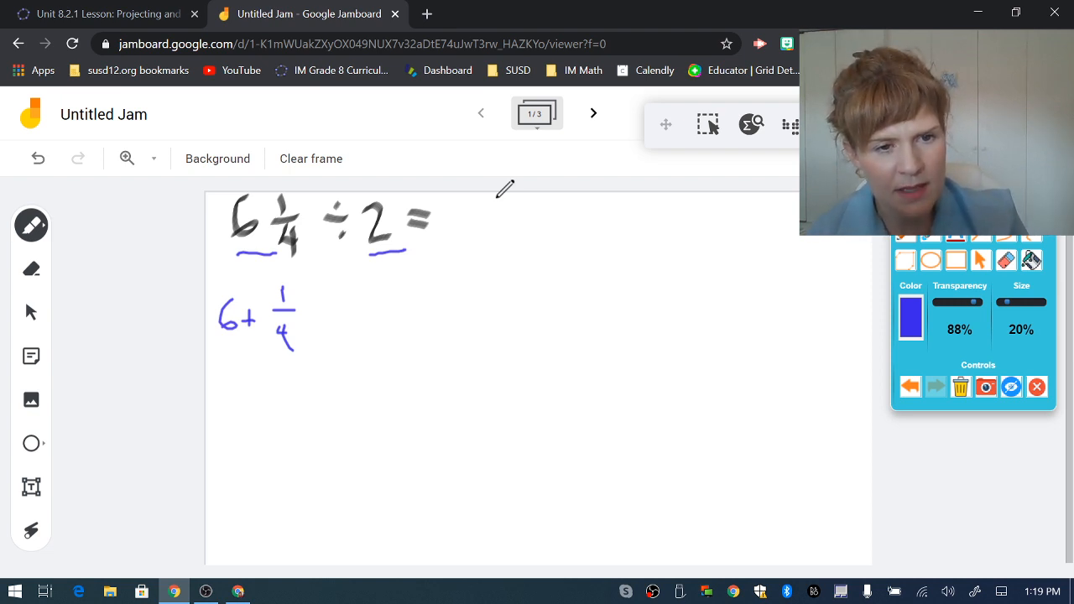
Rewrite the mixed number beneath as 24/4 + 1/4.
left_click_drag(219, 352, 222, 373)
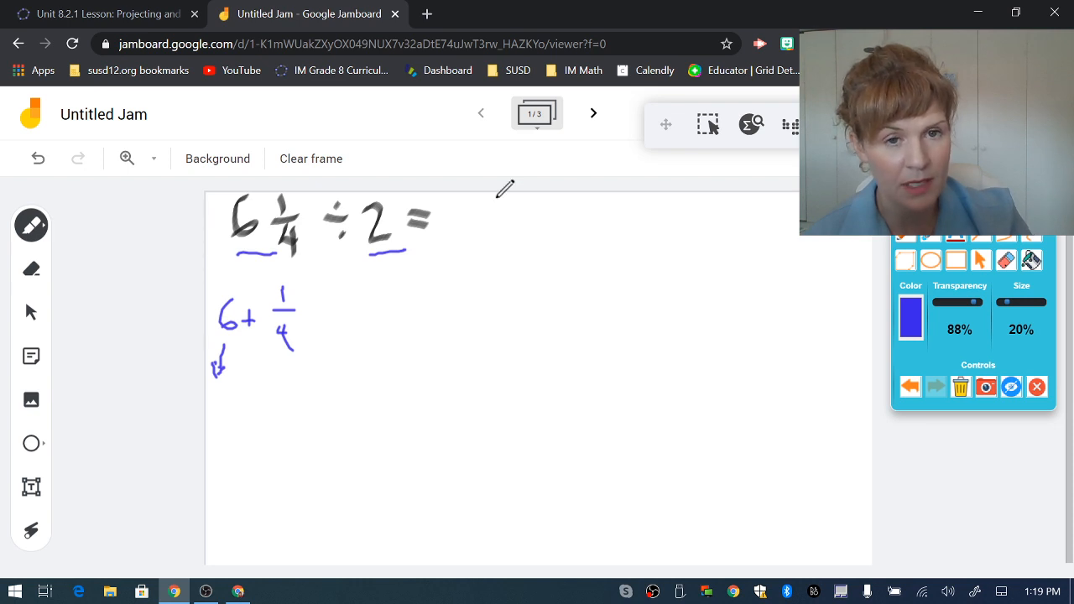
left_click_drag(227, 407, 229, 428)
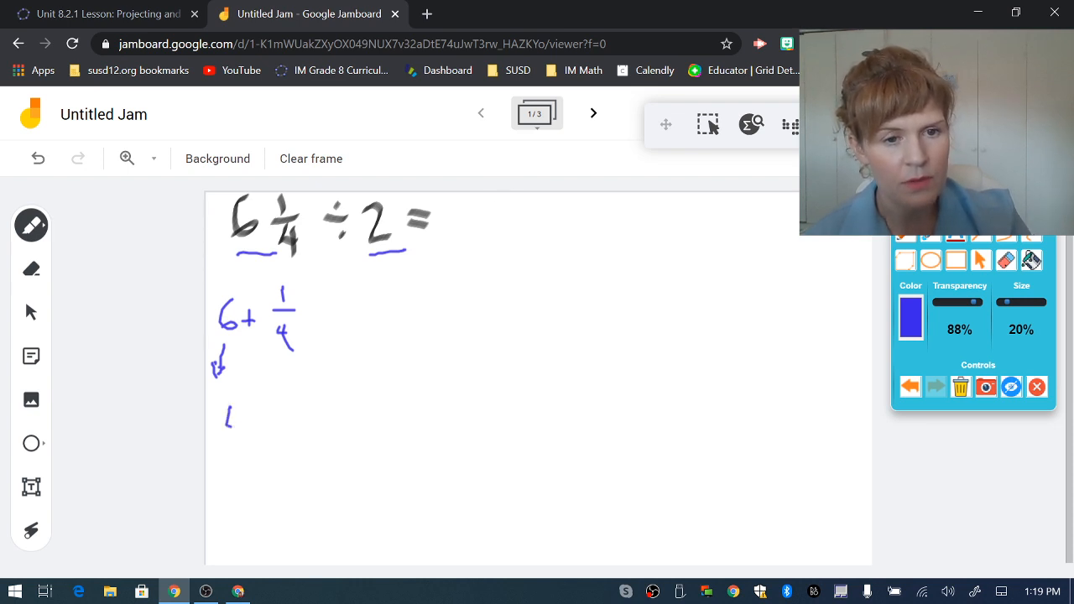
left_click_drag(226, 411, 260, 453)
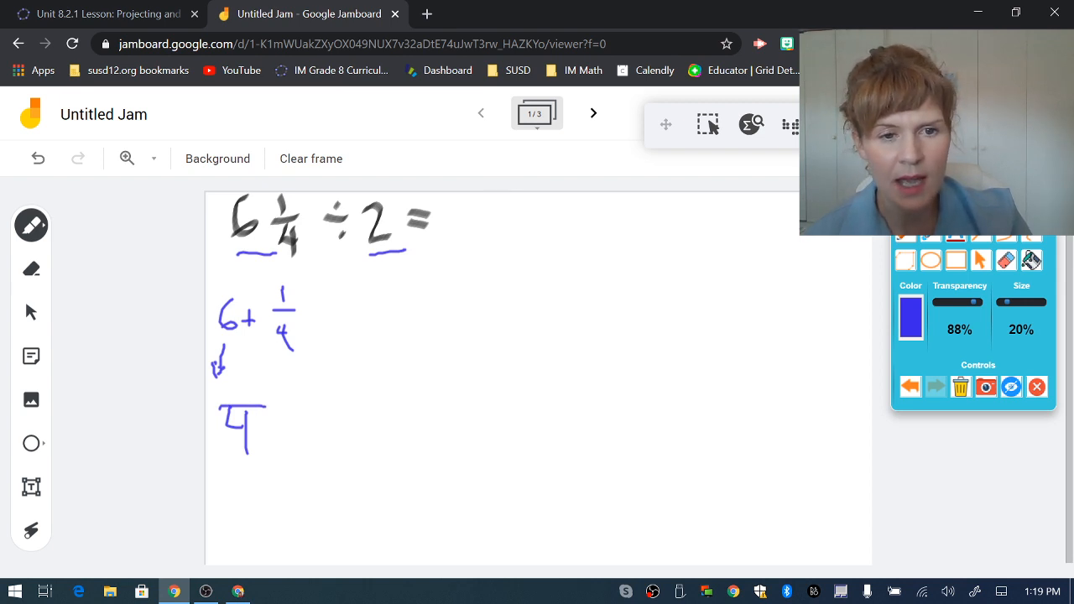
left_click_drag(230, 361, 243, 390)
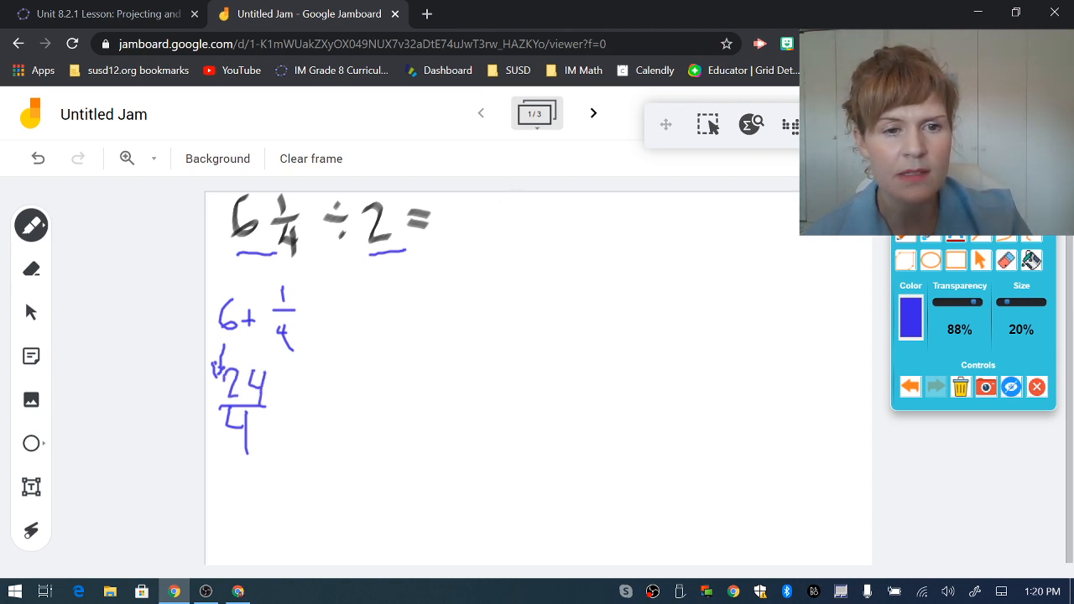
left_click_drag(277, 394, 290, 415)
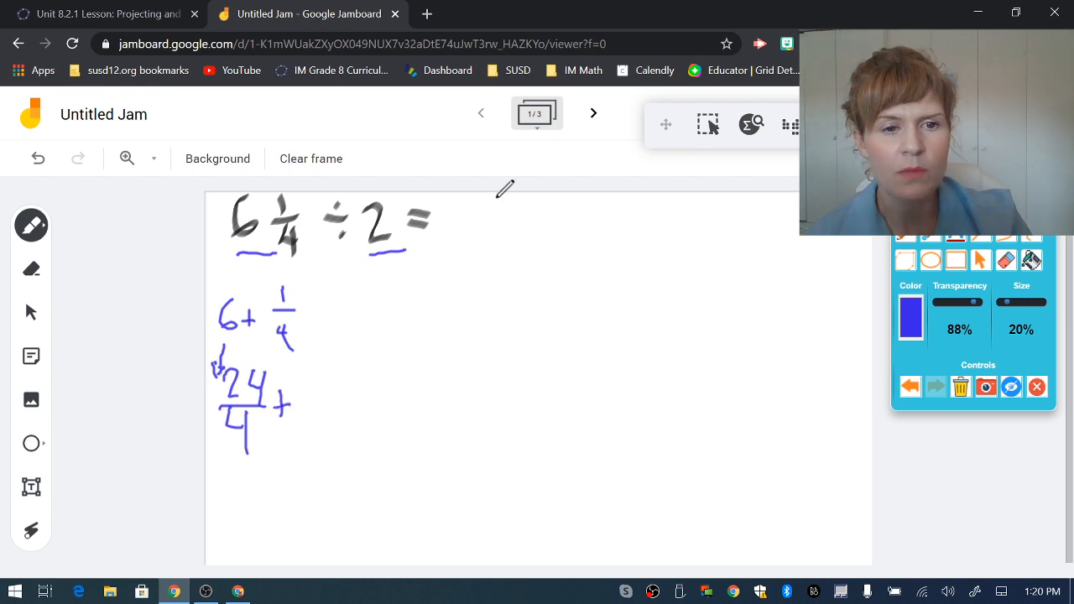
left_click_drag(298, 382, 310, 420)
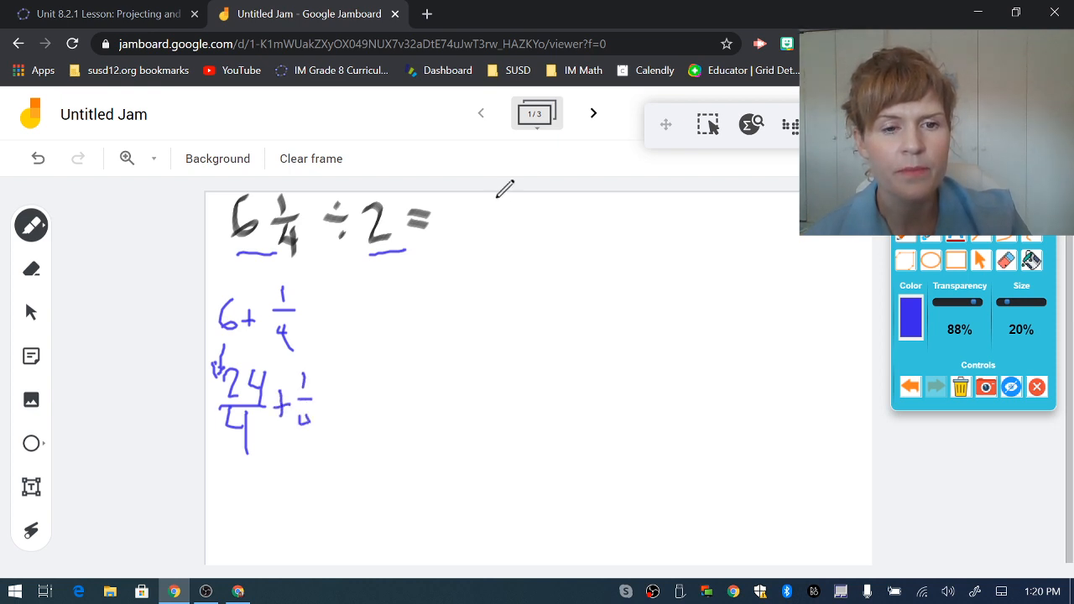
Write the combined fraction 25/4, circle 6 1/4 and link it to 25/4.
left_click_drag(256, 475, 273, 500)
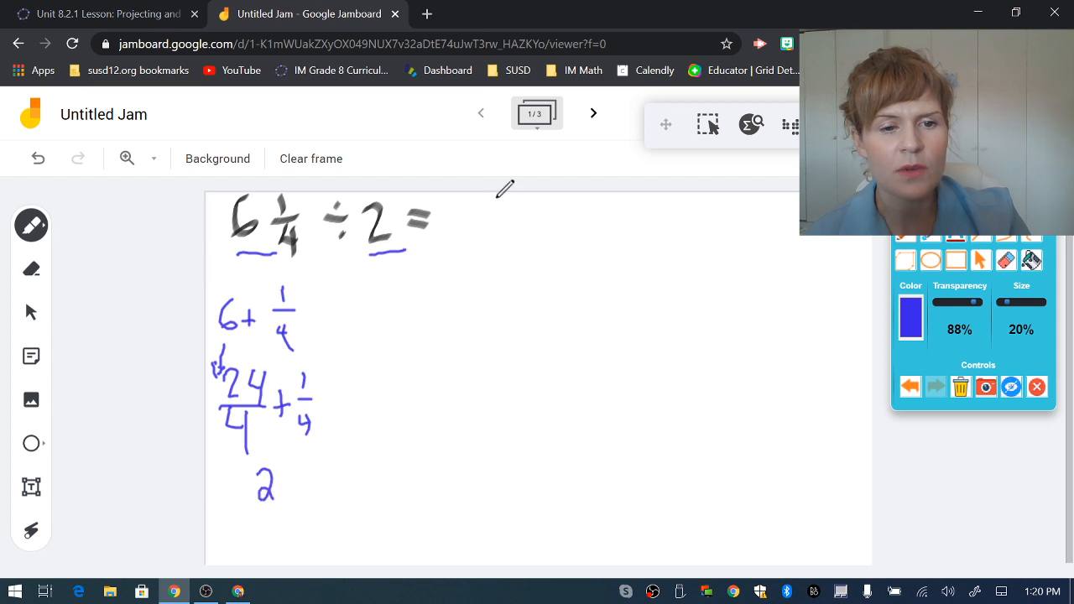
left_click_drag(260, 482, 302, 516)
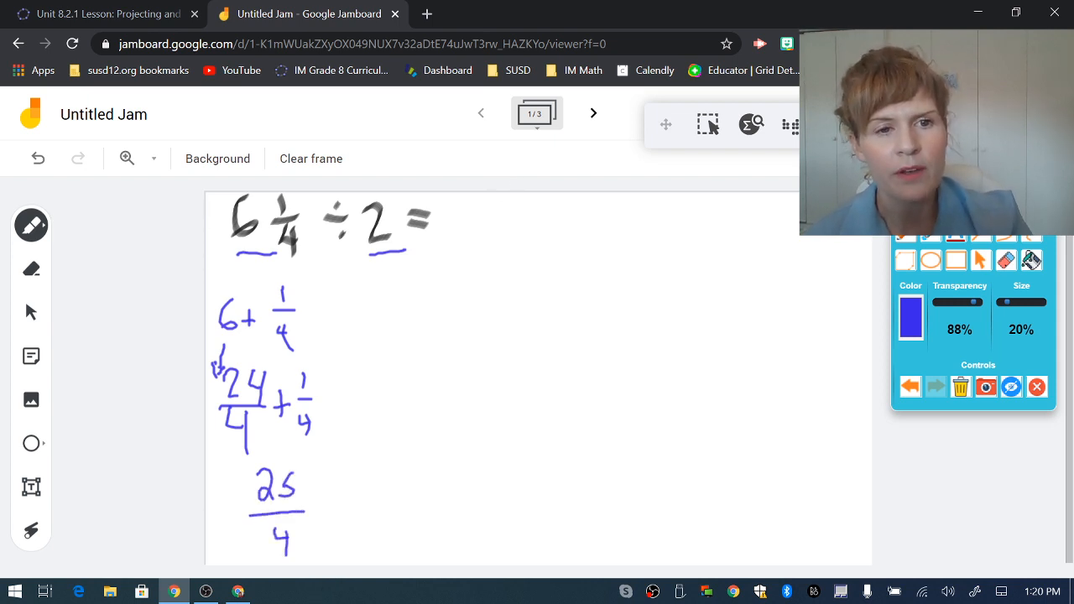
left_click_drag(243, 201, 298, 247)
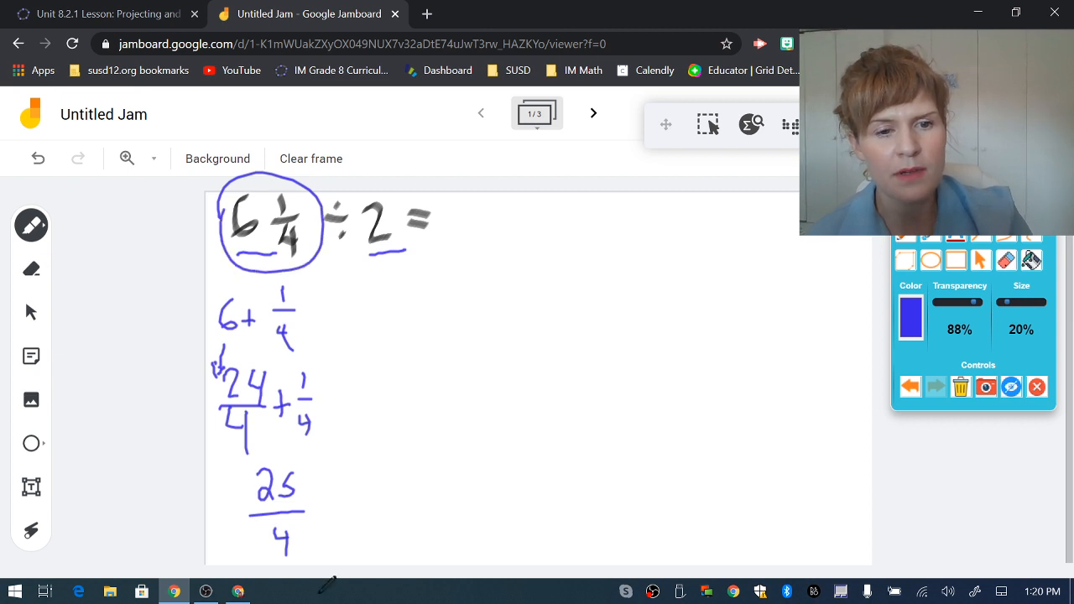
left_click_drag(226, 466, 226, 537)
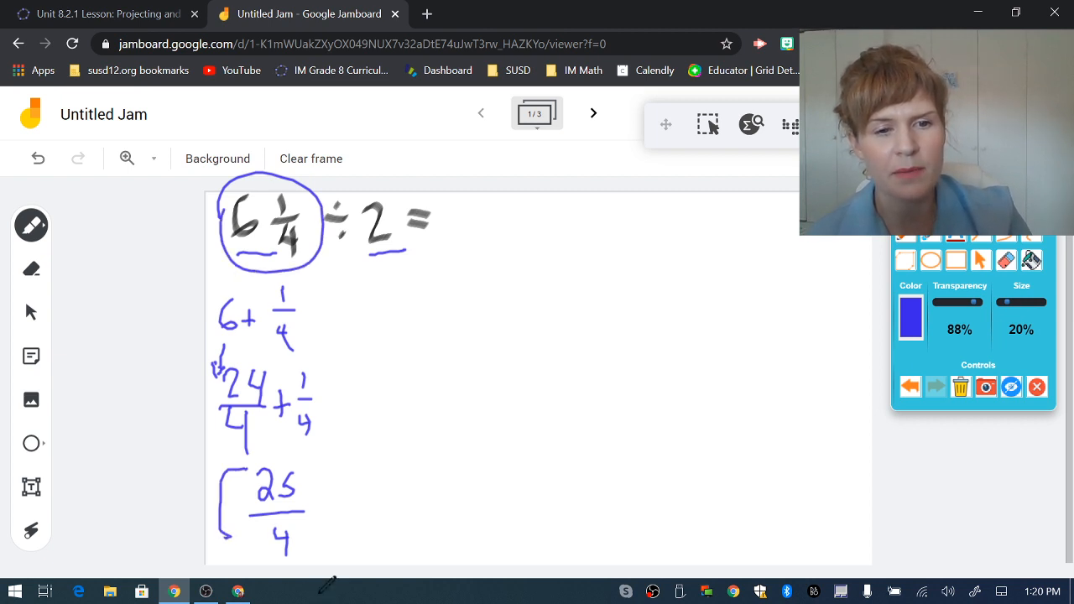
left_click_drag(223, 243, 174, 317)
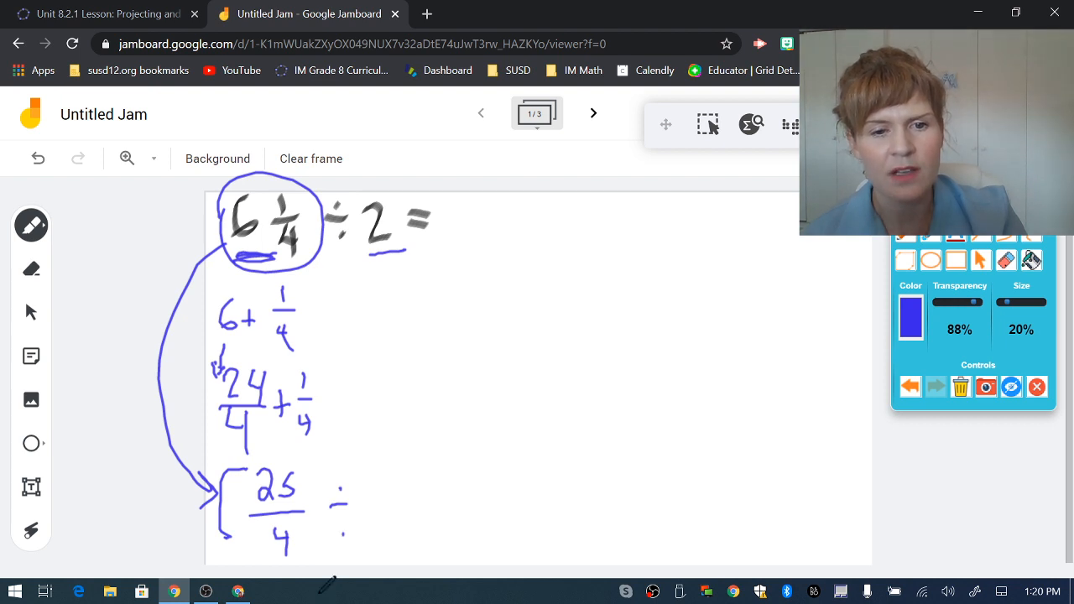
Write the divisor as 2/1 and bracket the working under the problem.
left_click_drag(386, 466, 390, 538)
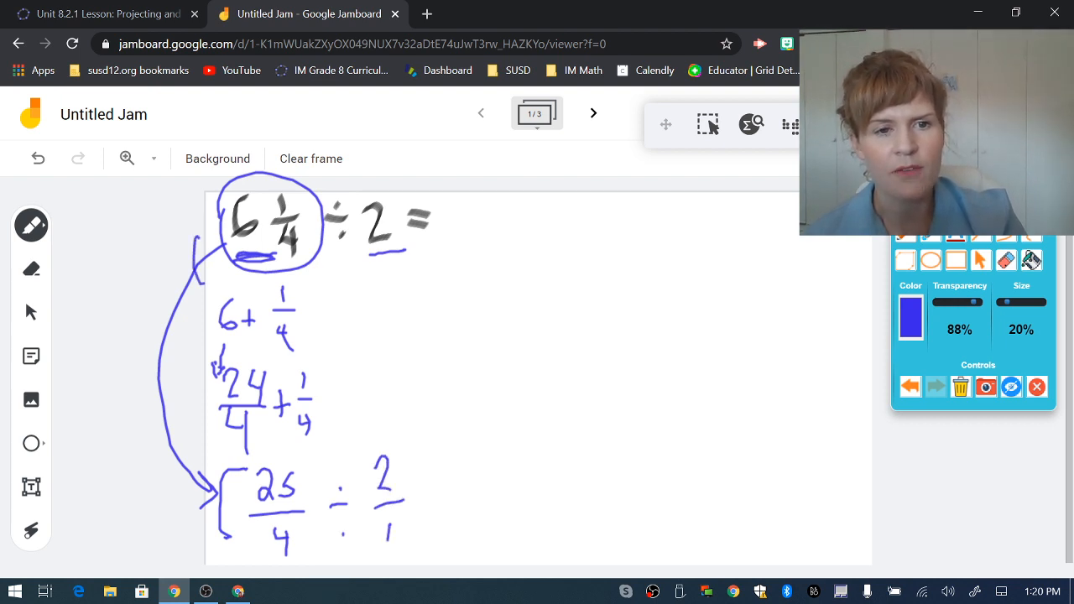
left_click_drag(201, 286, 411, 277)
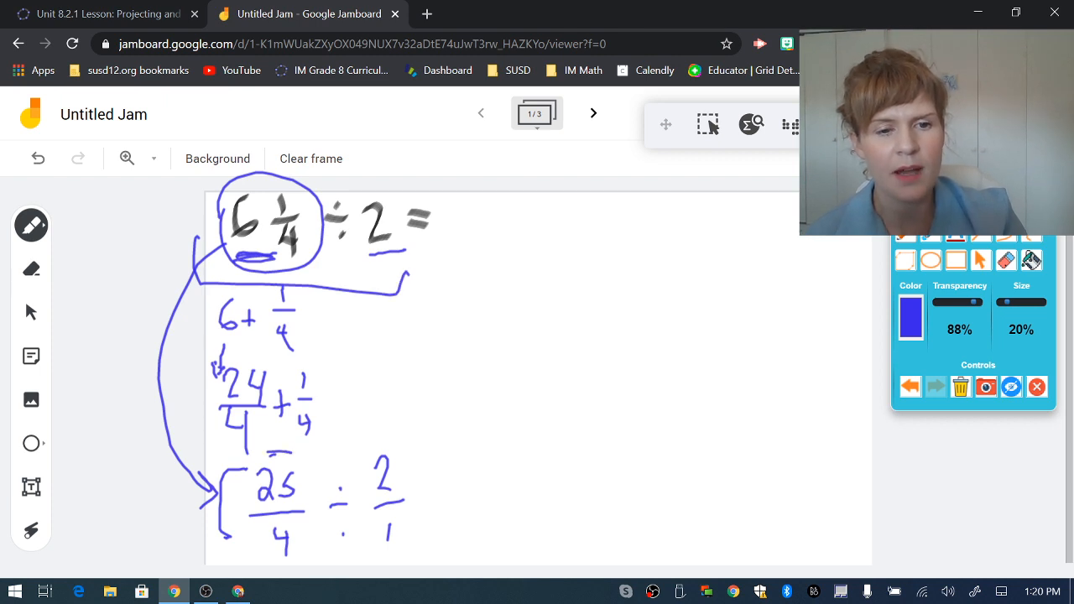
left_click_drag(227, 458, 231, 550)
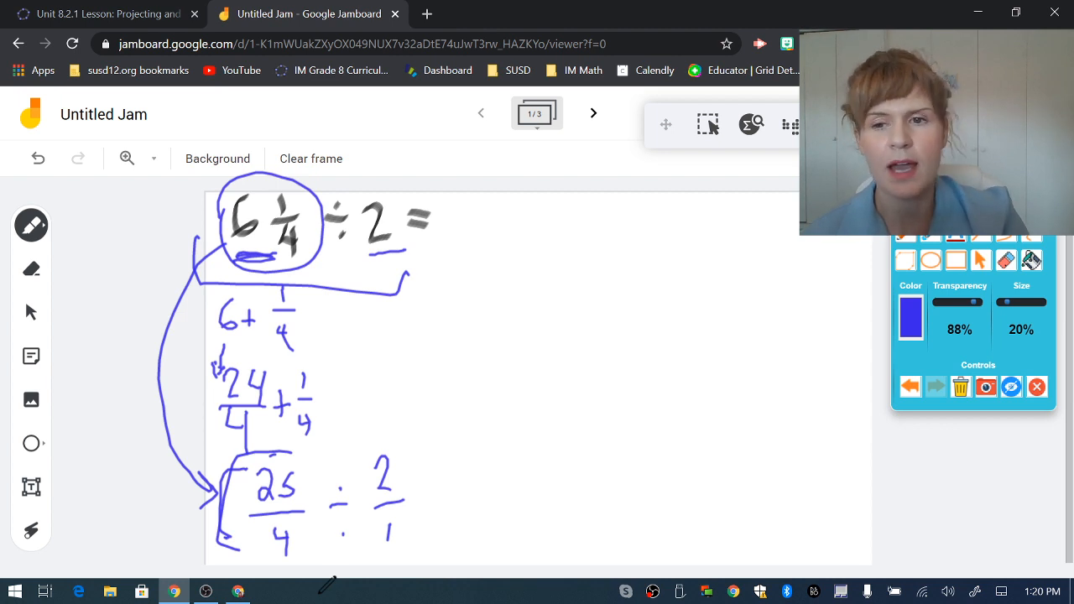
In green, draw cross-multiplication arrows and write the result 25/8.
left_click(909, 316)
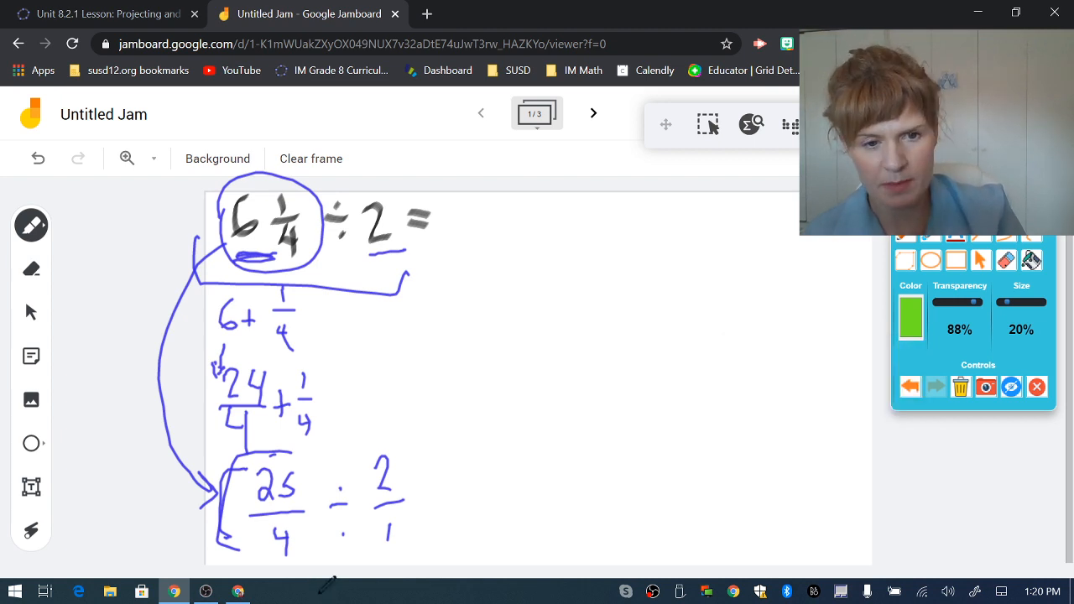
left_click_drag(307, 478, 353, 507)
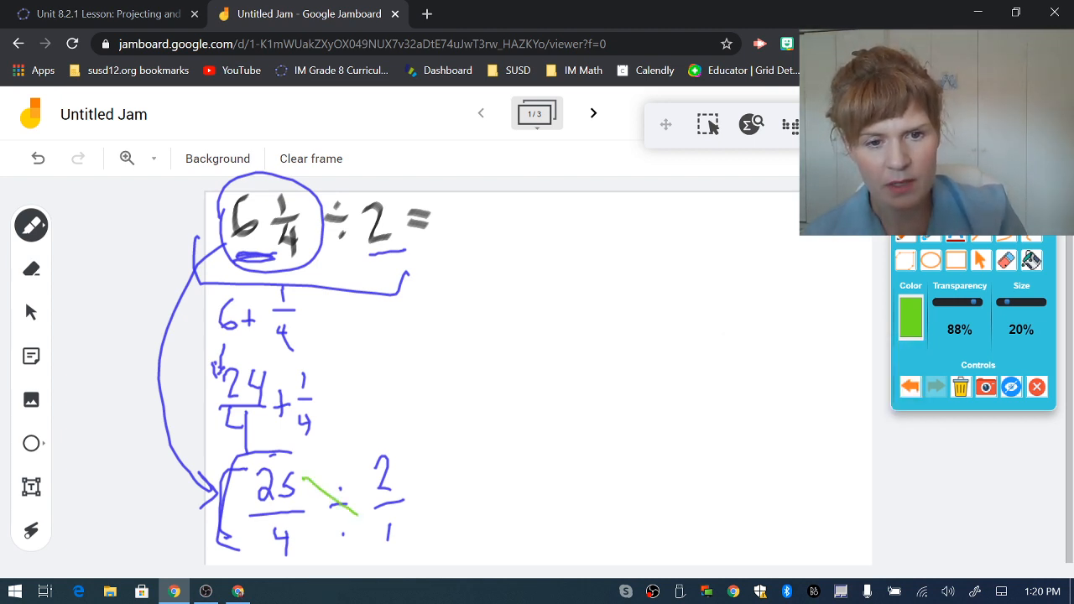
left_click_drag(307, 483, 377, 532)
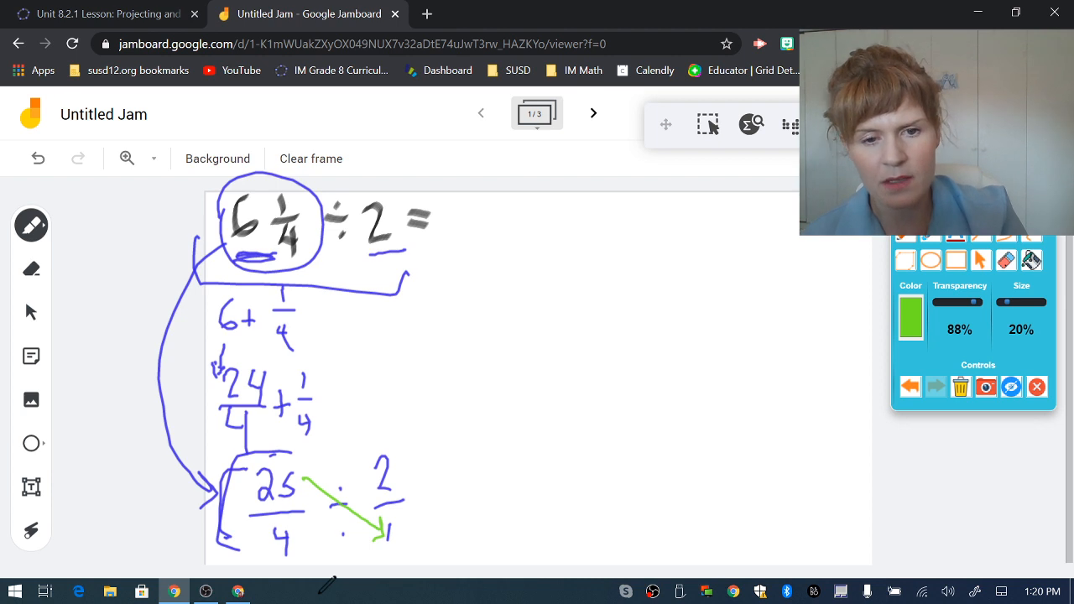
left_click_drag(415, 542, 491, 474)
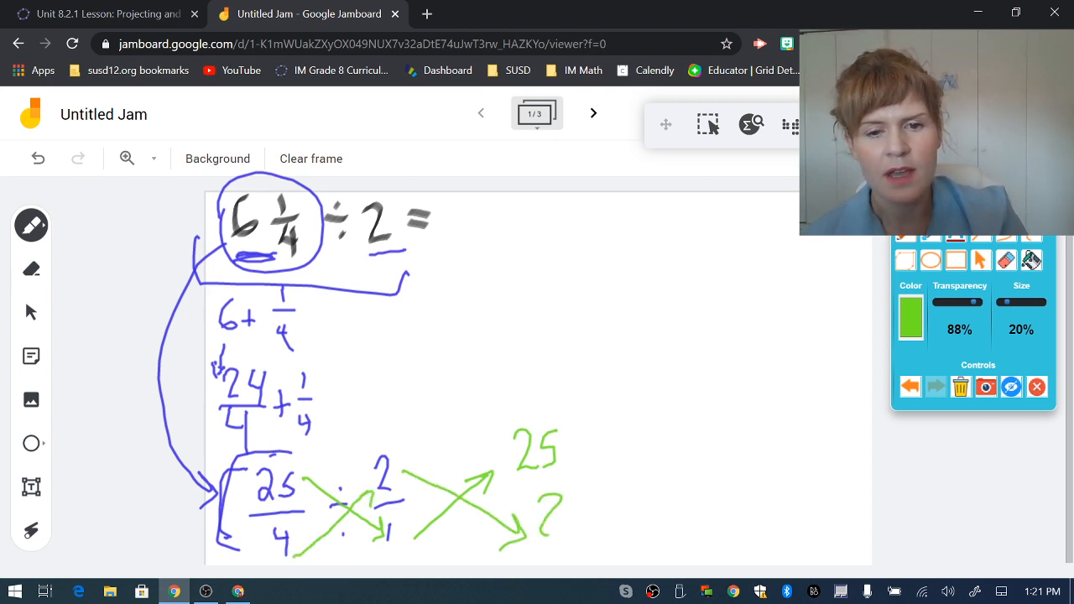
left_click_drag(521, 483, 554, 520)
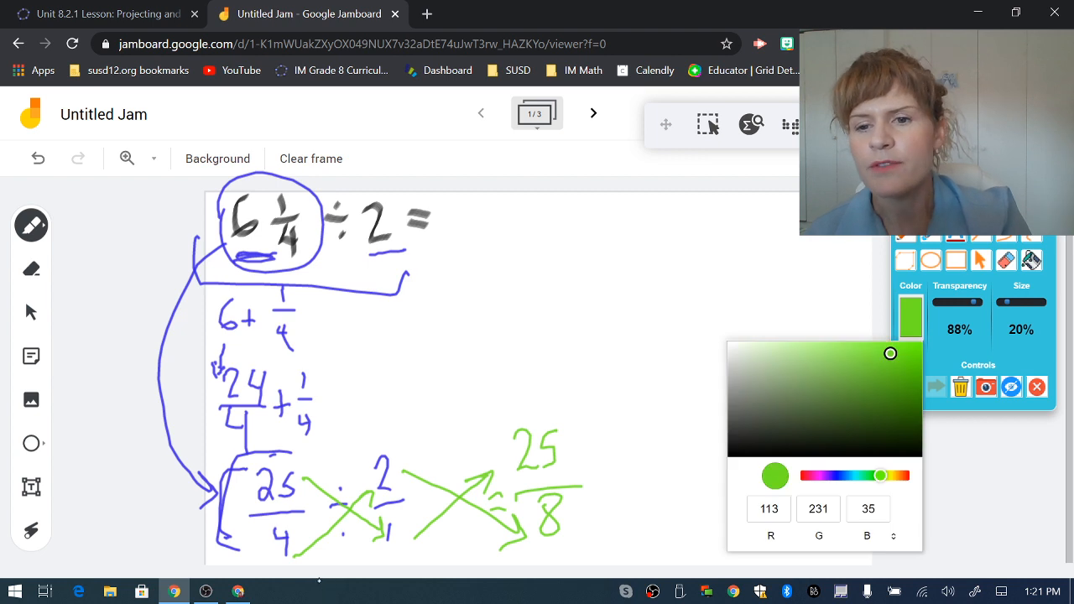
In pink, write 25/4 × 1/2 = 25/8 with arrows and circle both 25/8 answers.
left_click(835, 476)
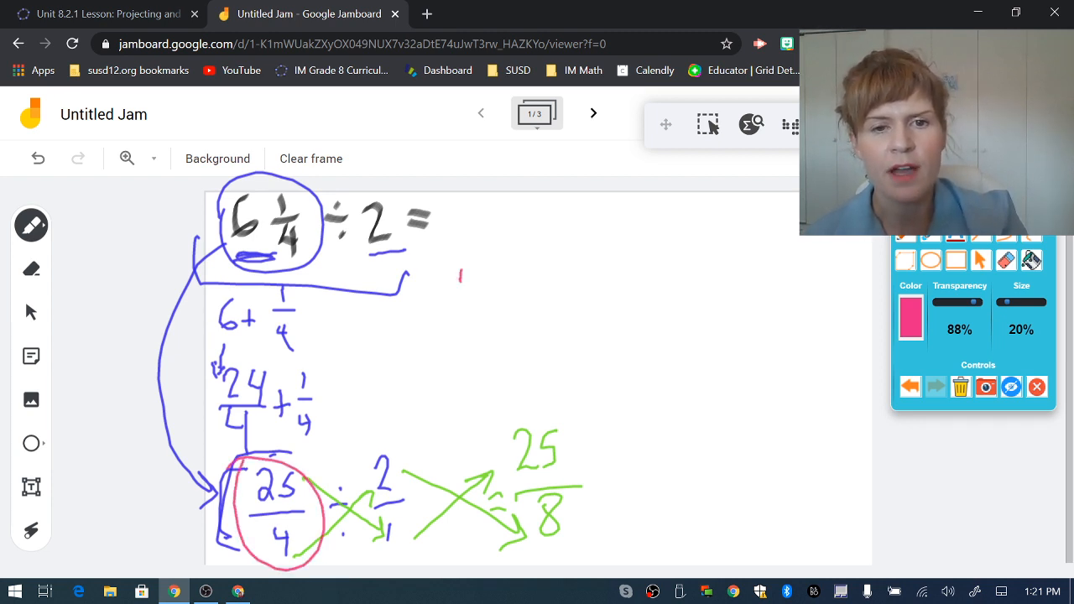
left_click_drag(461, 285, 528, 314)
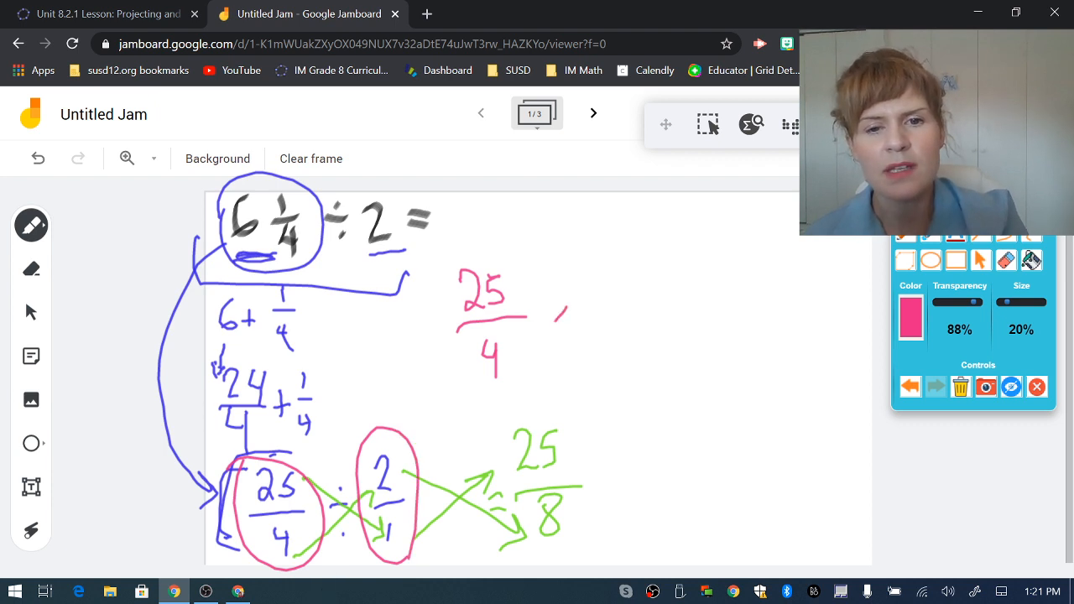
left_click_drag(550, 310, 567, 331)
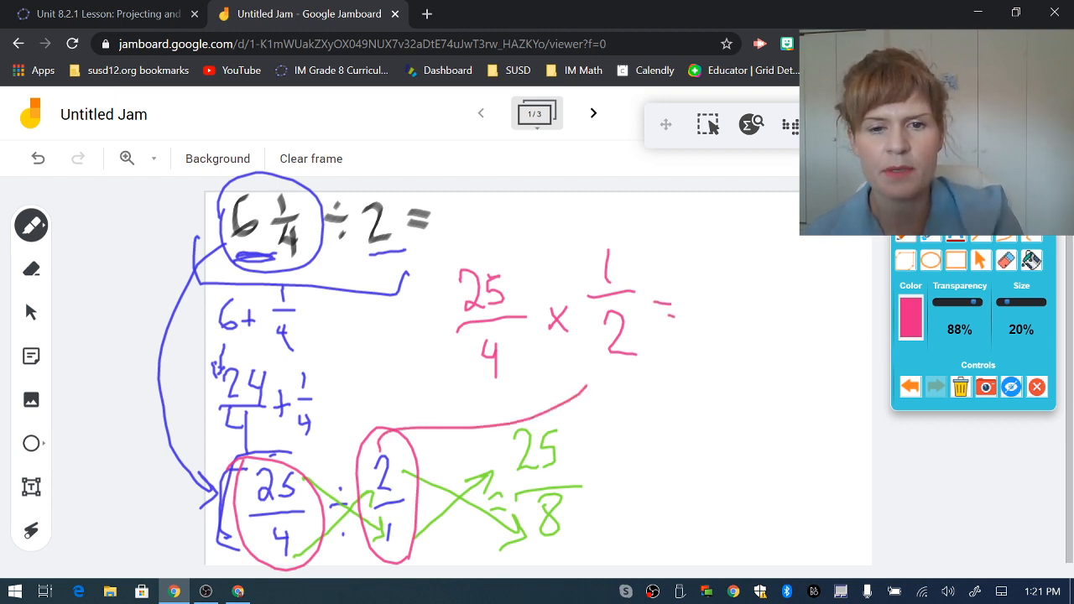
left_click_drag(377, 445, 596, 390)
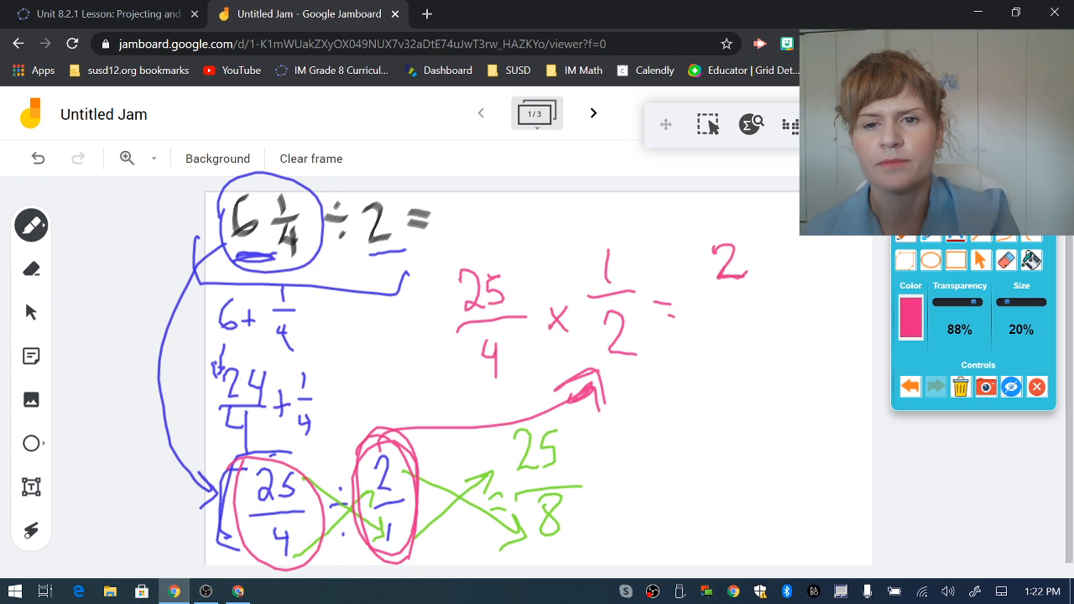
left_click_drag(747, 277, 793, 260)
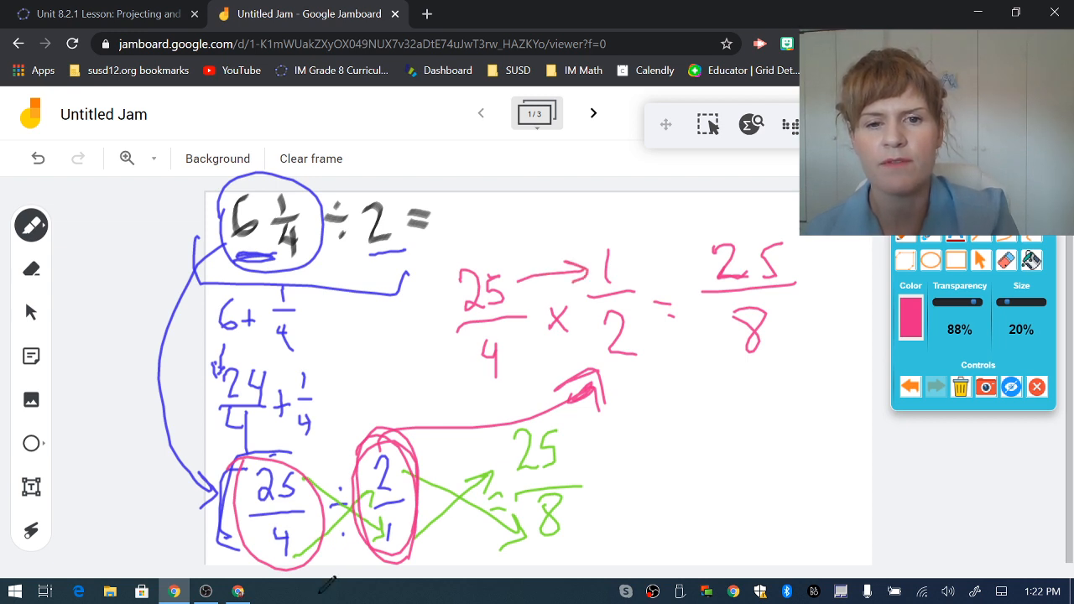
left_click_drag(504, 357, 591, 336)
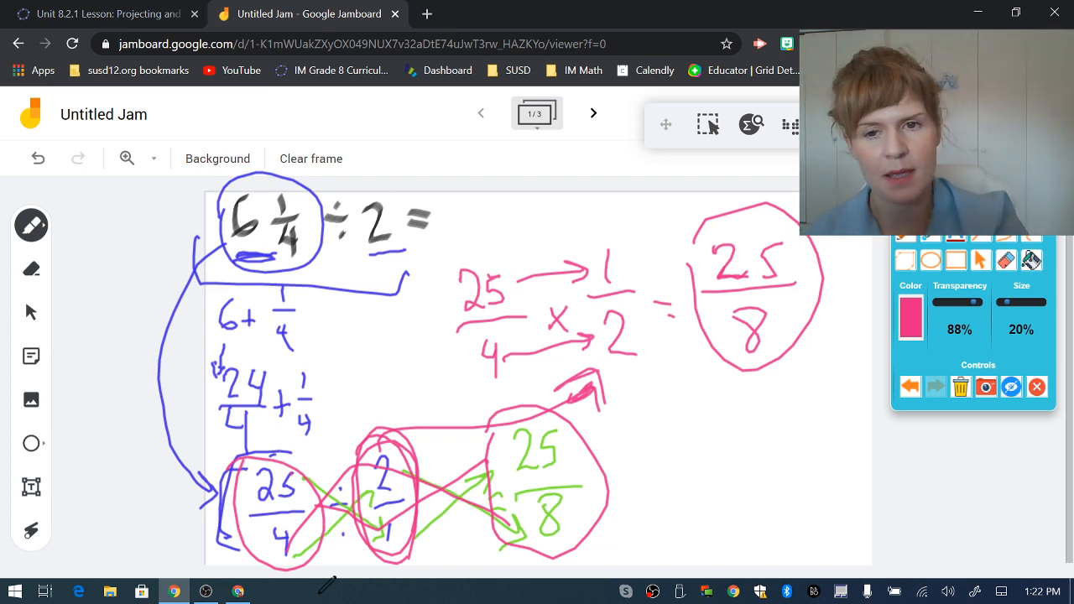
Write and circle 3 1/8 in maroon, then go to frame 2 with 10 1/7 ÷ 5.
left_click(910, 326)
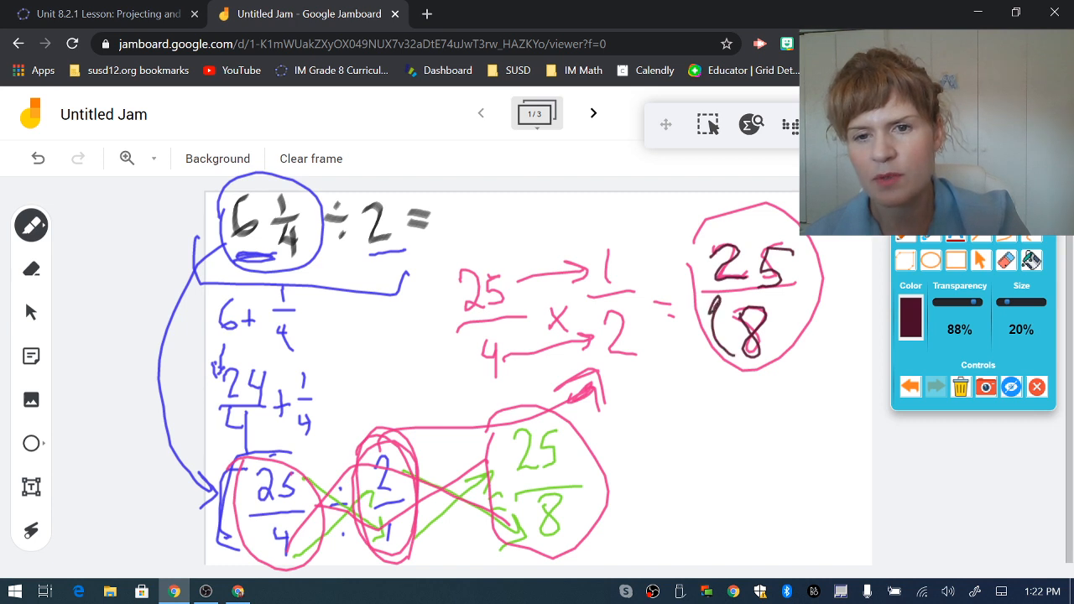
mouse_move(329, 583)
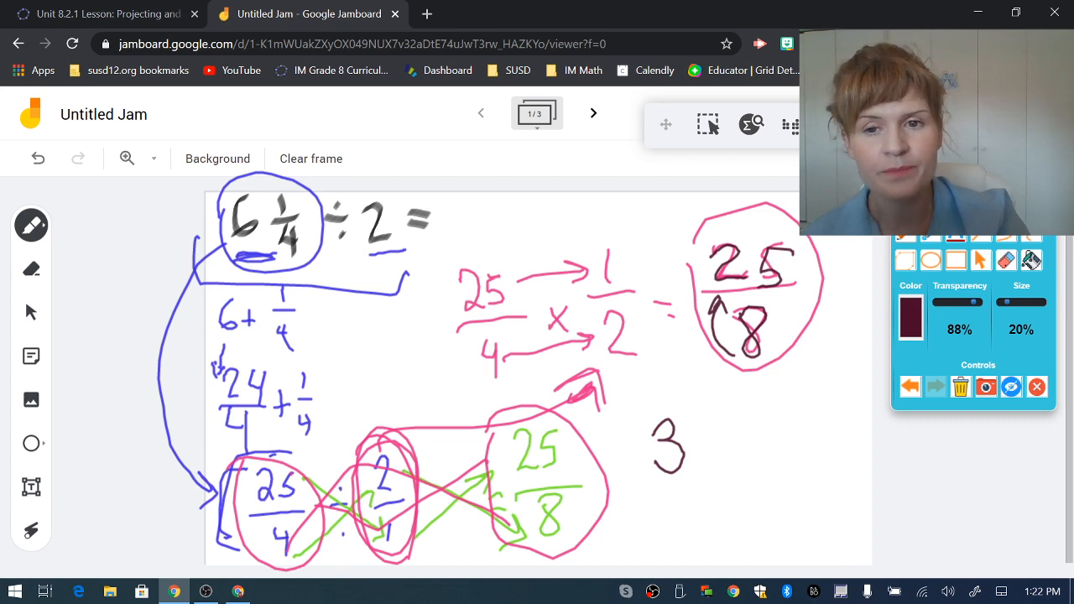
left_click_drag(721, 415, 738, 444)
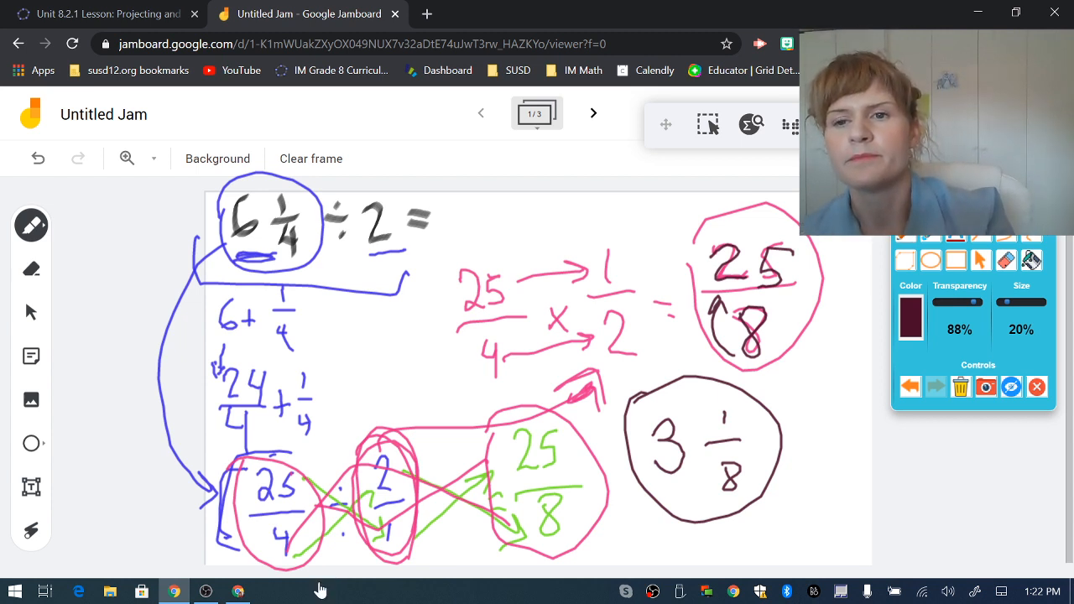
left_click(593, 114)
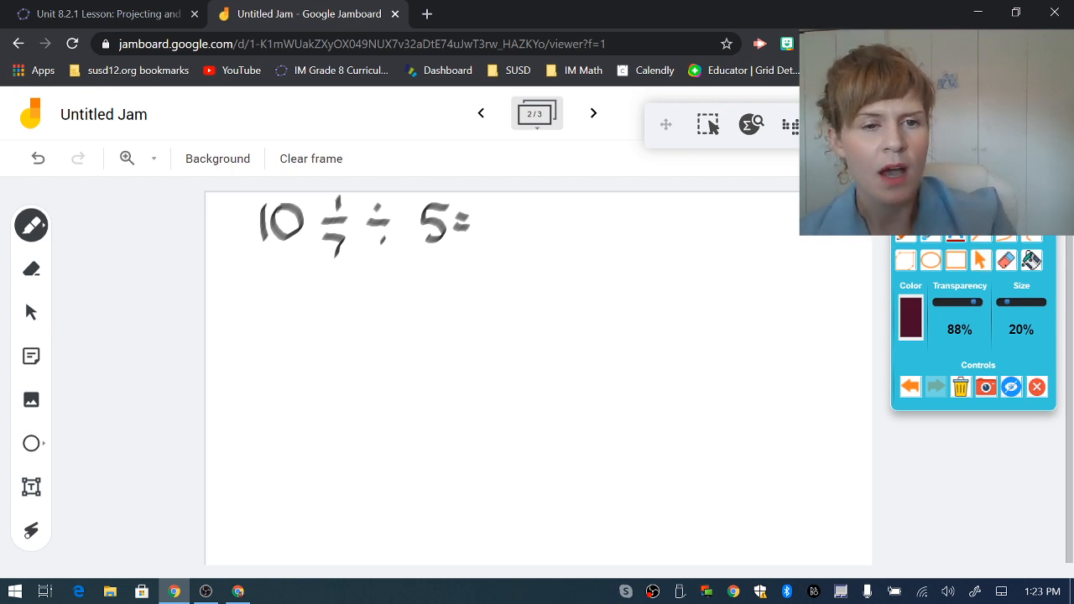
left_click_drag(269, 181, 238, 205)
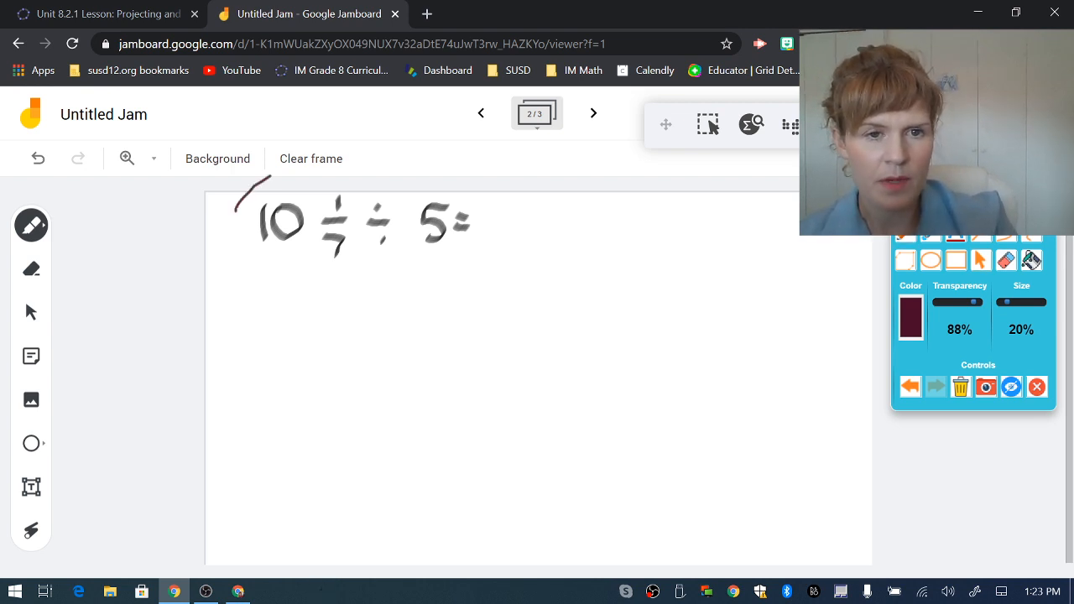
Circle 10 1/7, convert it to 71/7 and write the divisor as 5/1.
left_click_drag(269, 176, 293, 268)
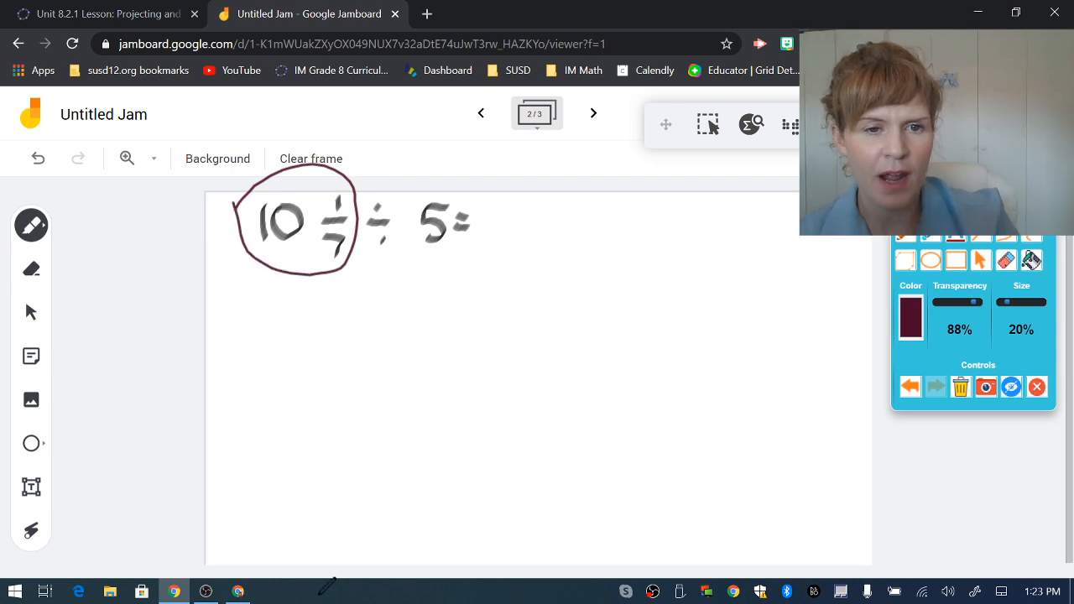
left_click_drag(289, 256, 323, 264)
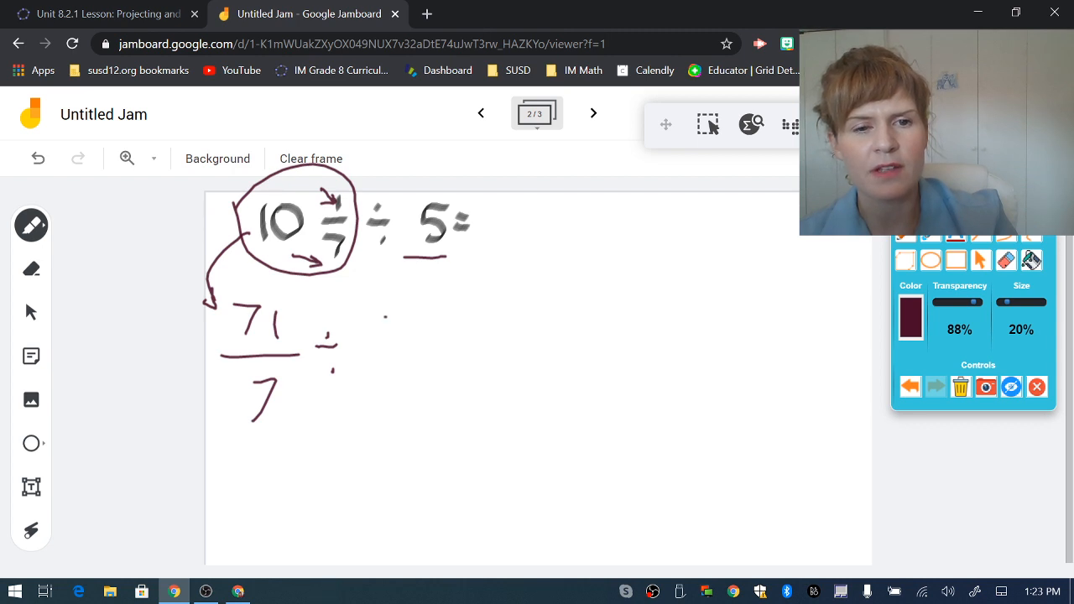
left_click_drag(369, 323, 377, 382)
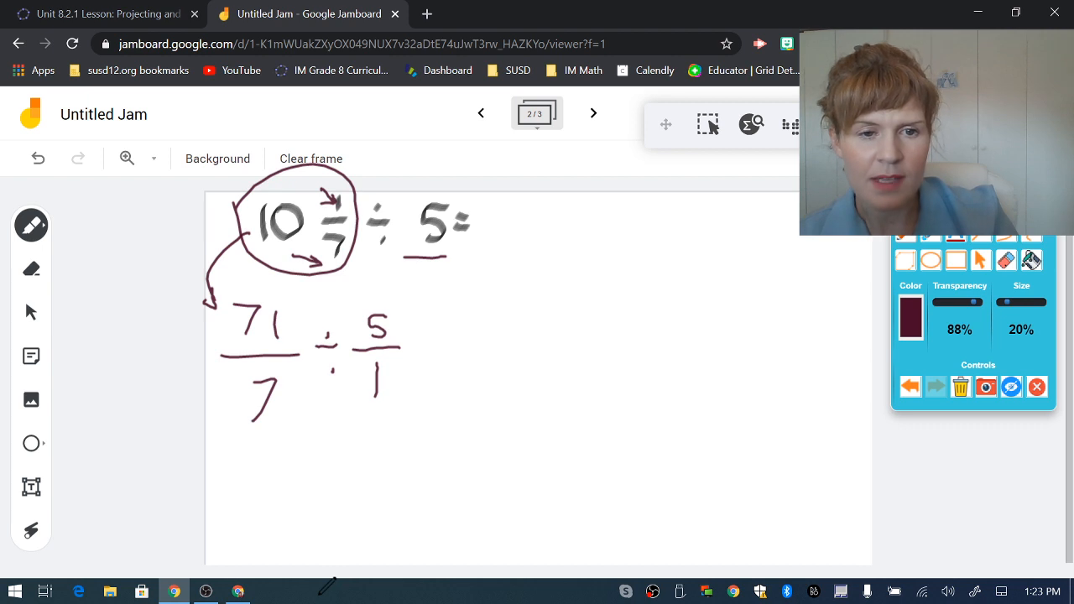
left_click_drag(296, 306, 357, 378)
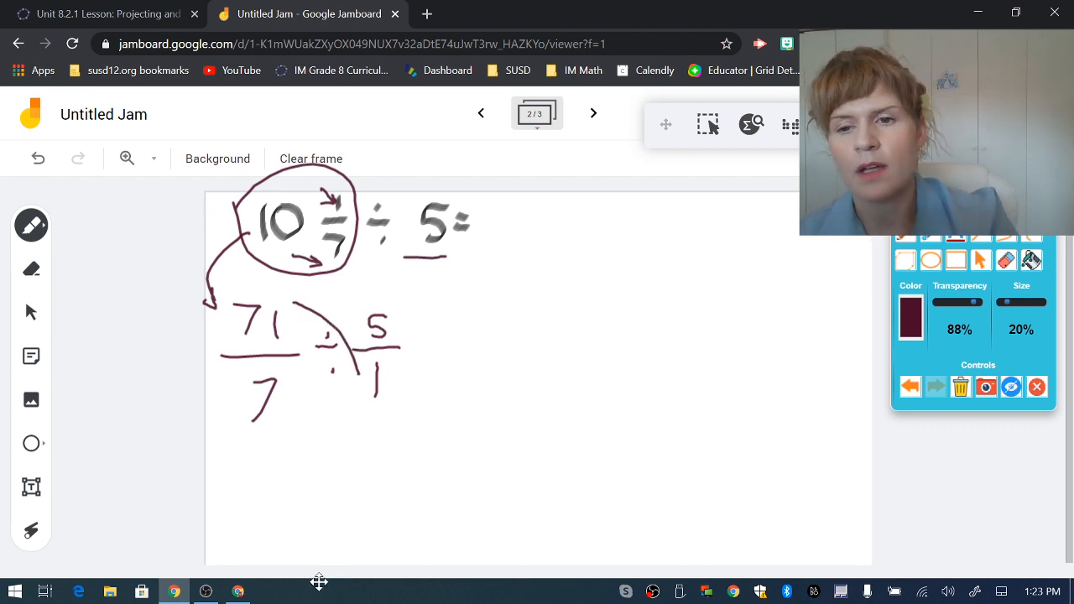
Undo the stray stroke and, in green, cross-multiply to 71/35, split as (35+35+1)/35.
left_click(910, 315)
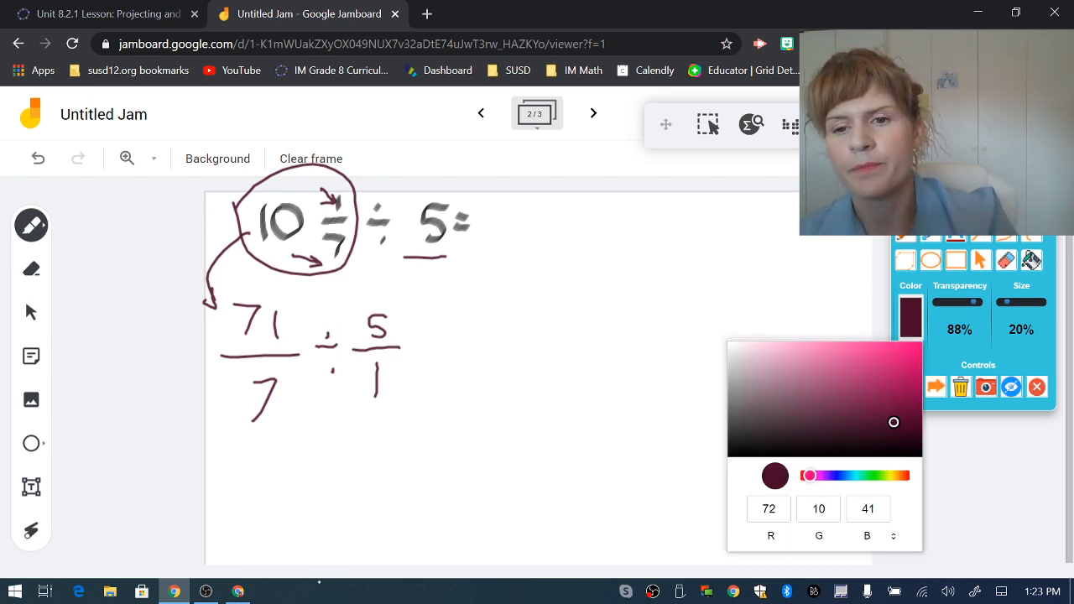
left_click(868, 476)
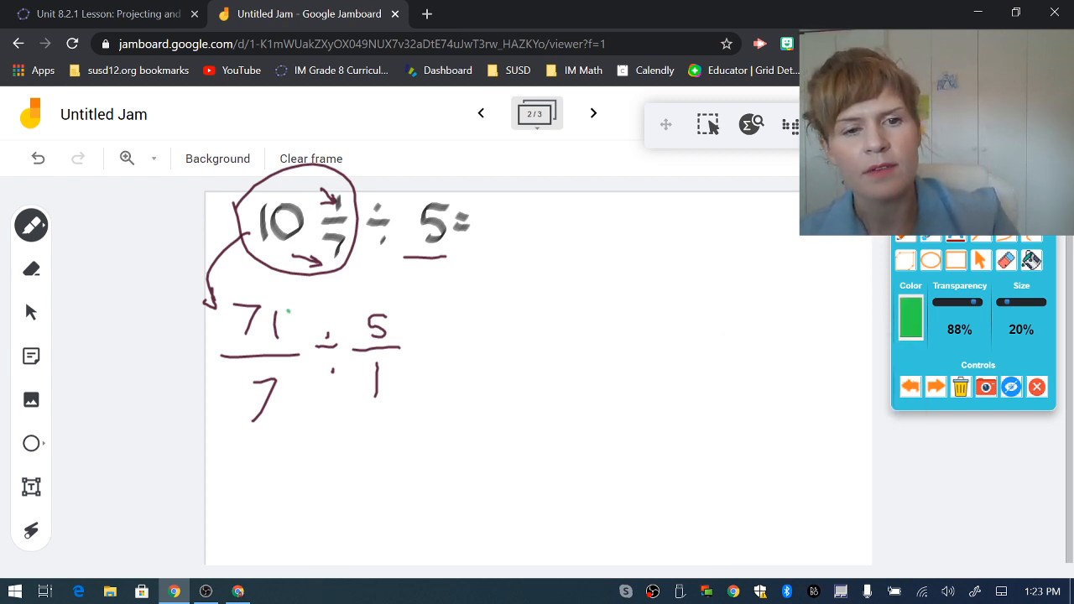
left_click_drag(290, 312, 365, 387)
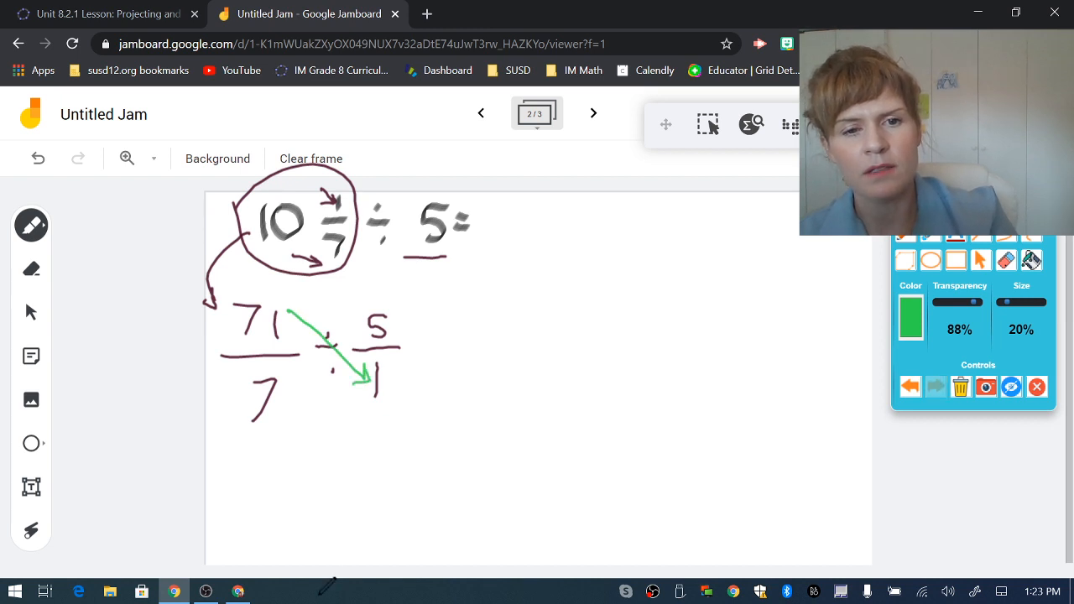
left_click_drag(413, 401, 508, 318)
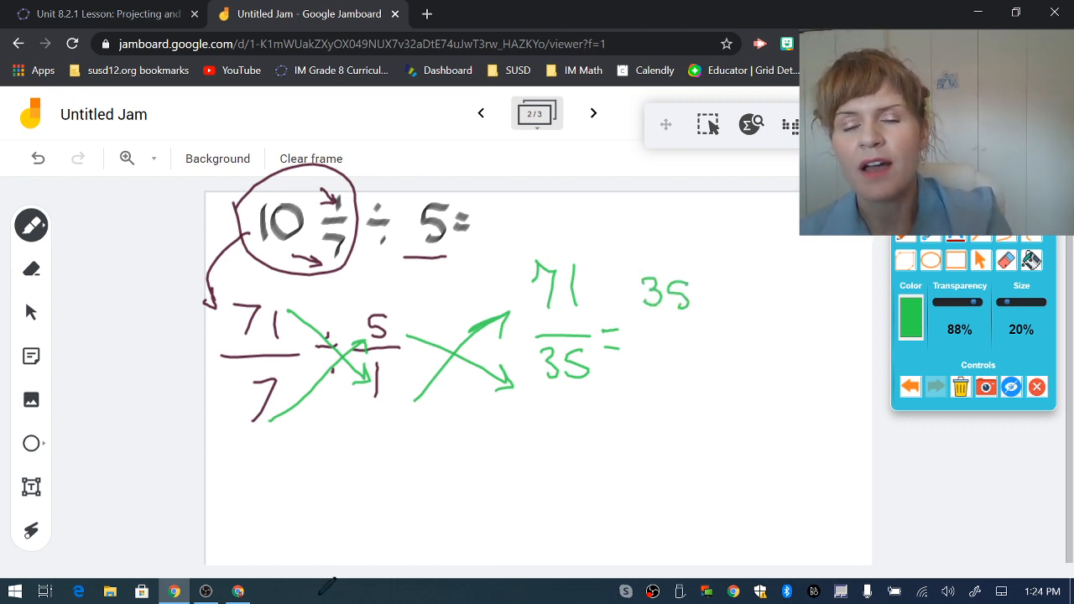
left_click_drag(717, 290, 755, 298)
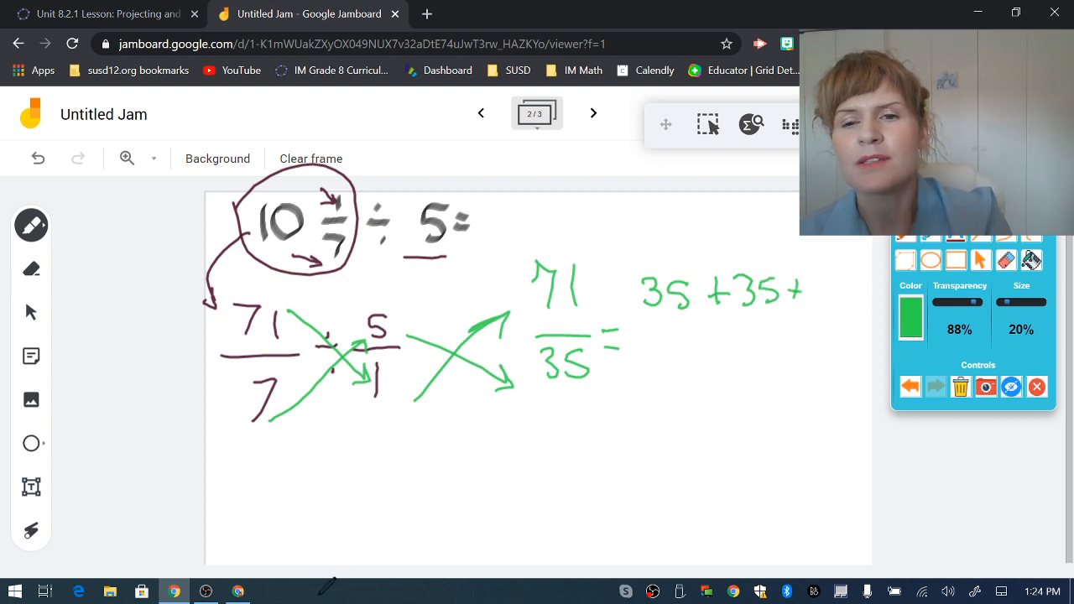
left_click_drag(818, 277, 826, 306)
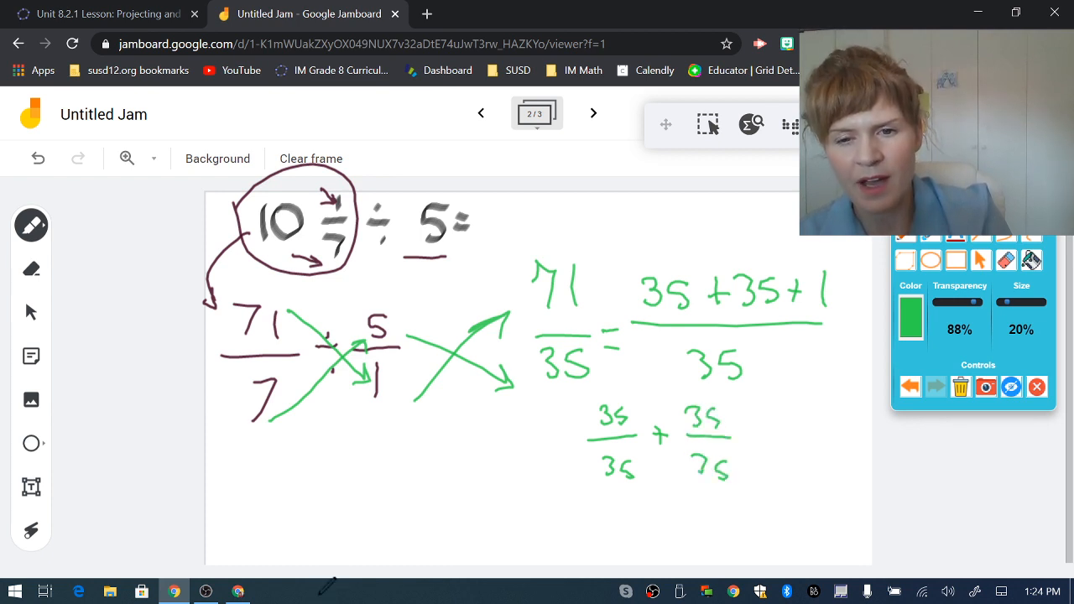
Circle both 35/35 terms, write 1 + 1 + 1/35 and the answer 2 1/35.
left_click_drag(755, 436, 810, 411)
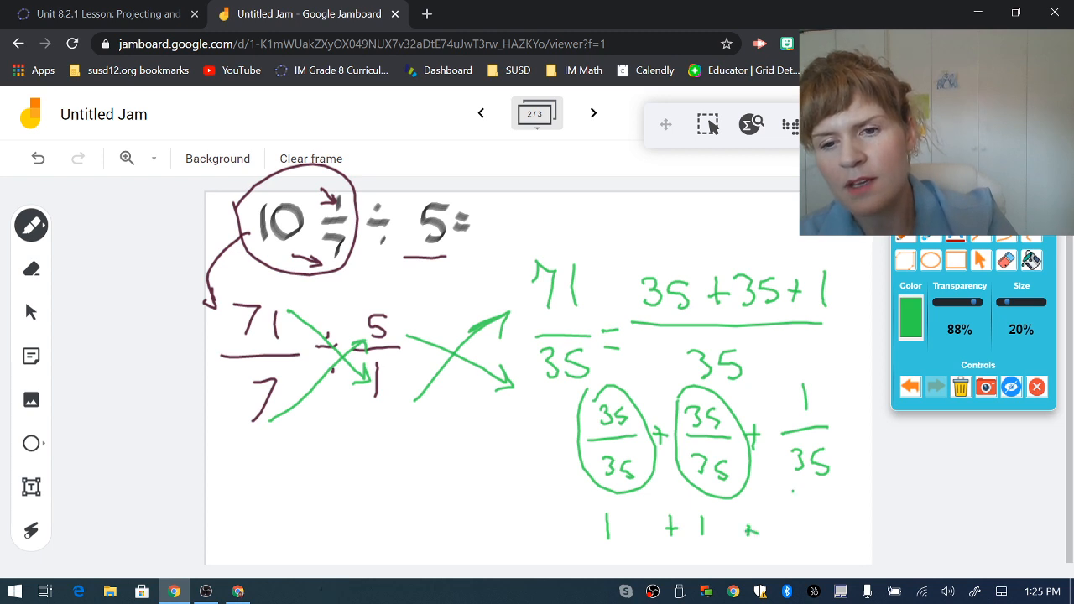
left_click_drag(789, 495, 823, 532)
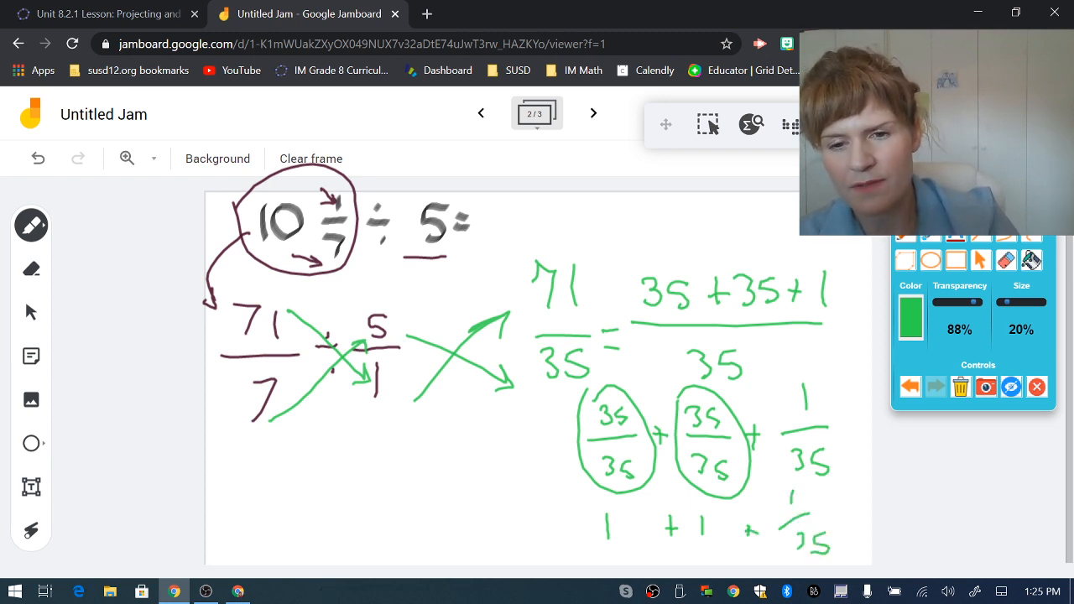
left_click_drag(596, 524, 520, 524)
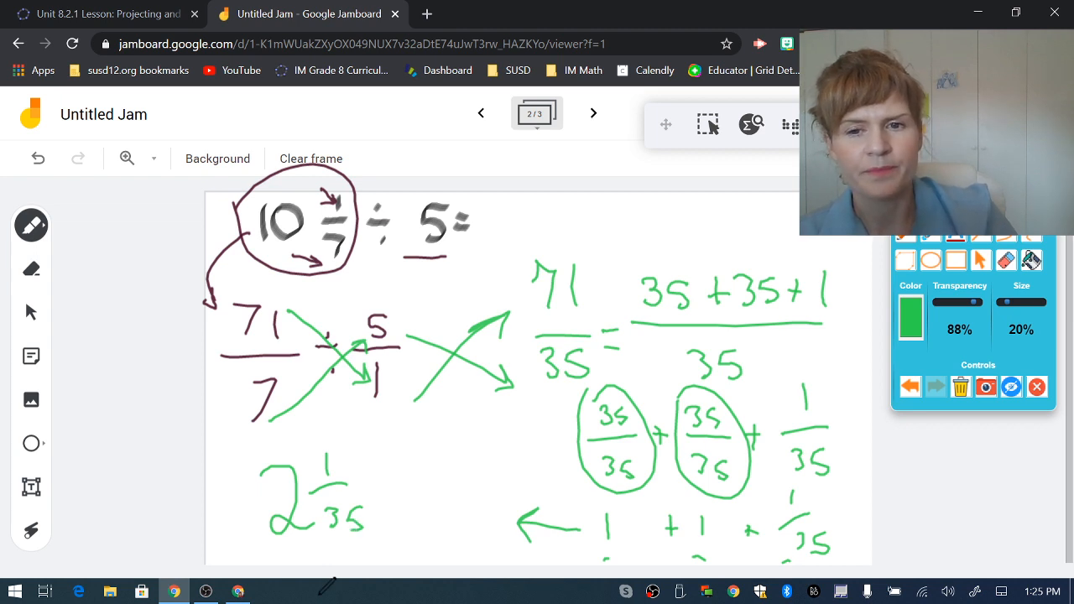
left_click(310, 159)
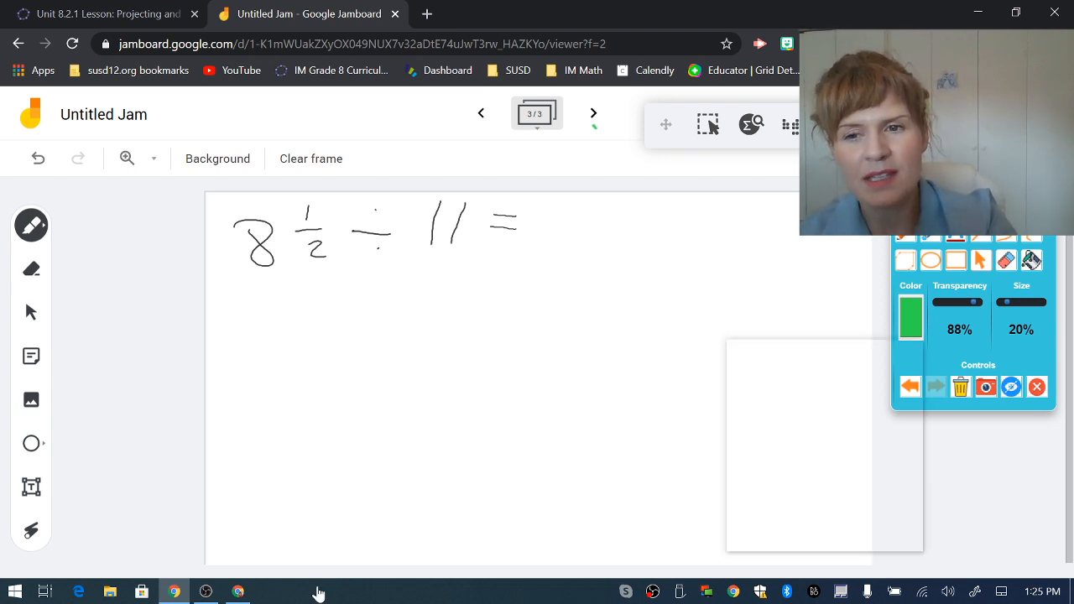
Choose the darker green ink colour.
left_click(910, 318)
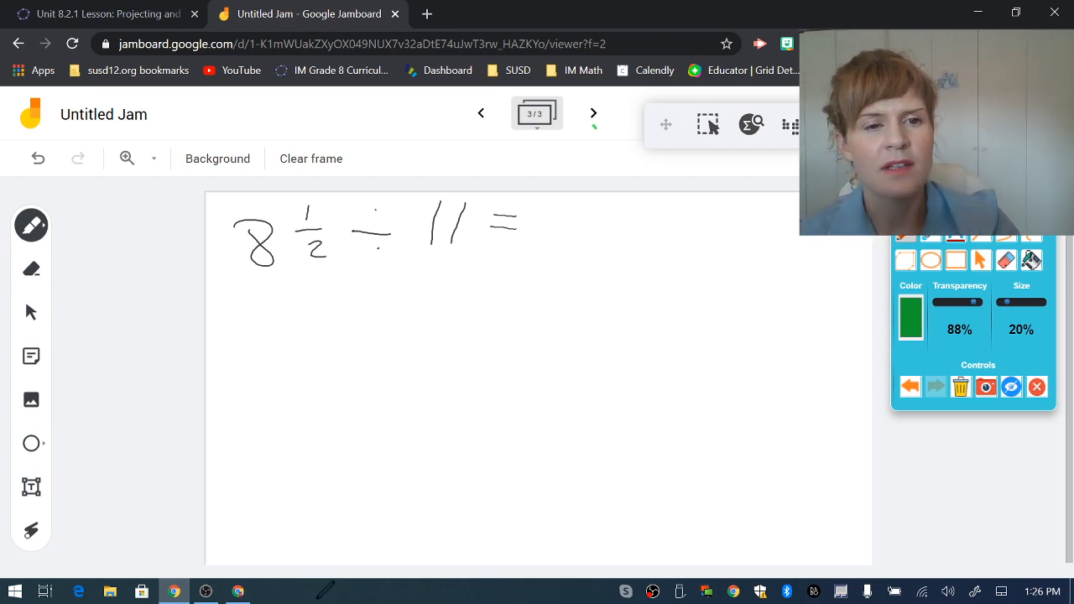
Underline 8 1/2 and rewrite the problem as 17/2 ÷ 11/1.
left_click_drag(221, 288, 333, 277)
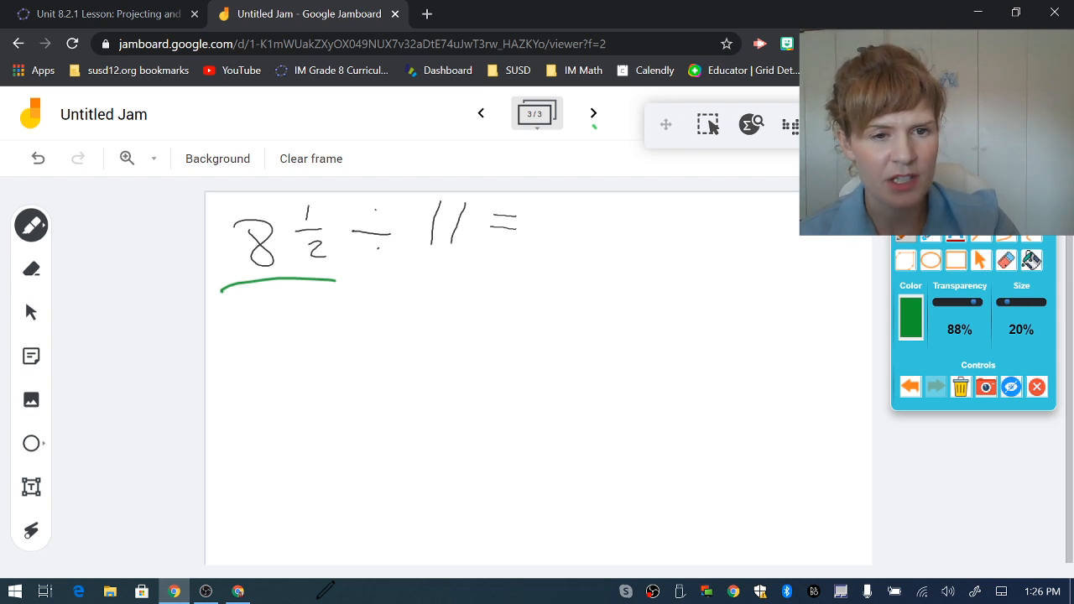
left_click_drag(269, 269, 302, 265)
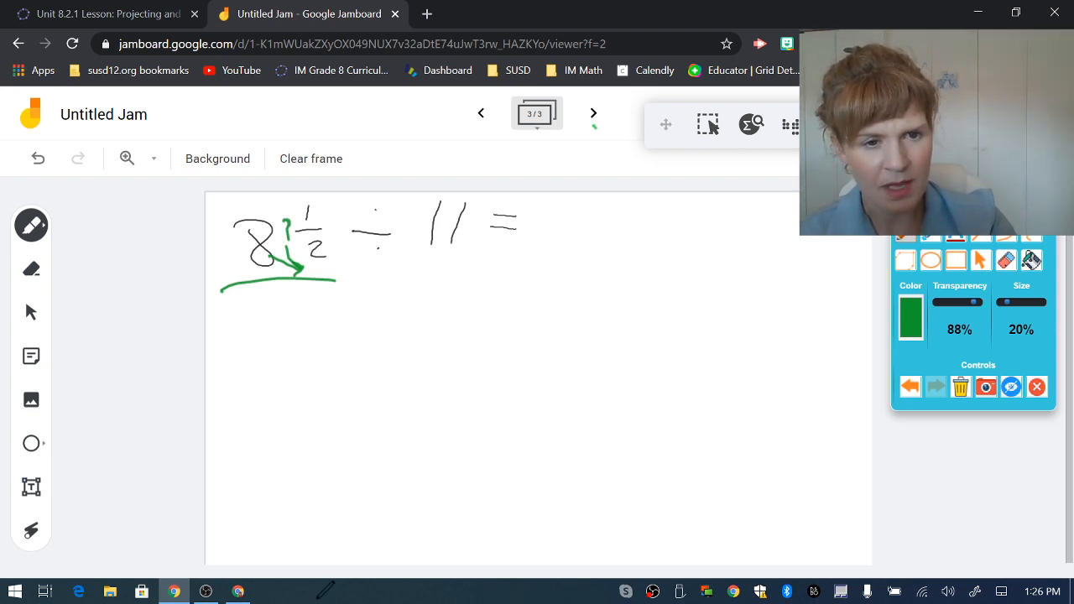
left_click_drag(235, 335, 281, 386)
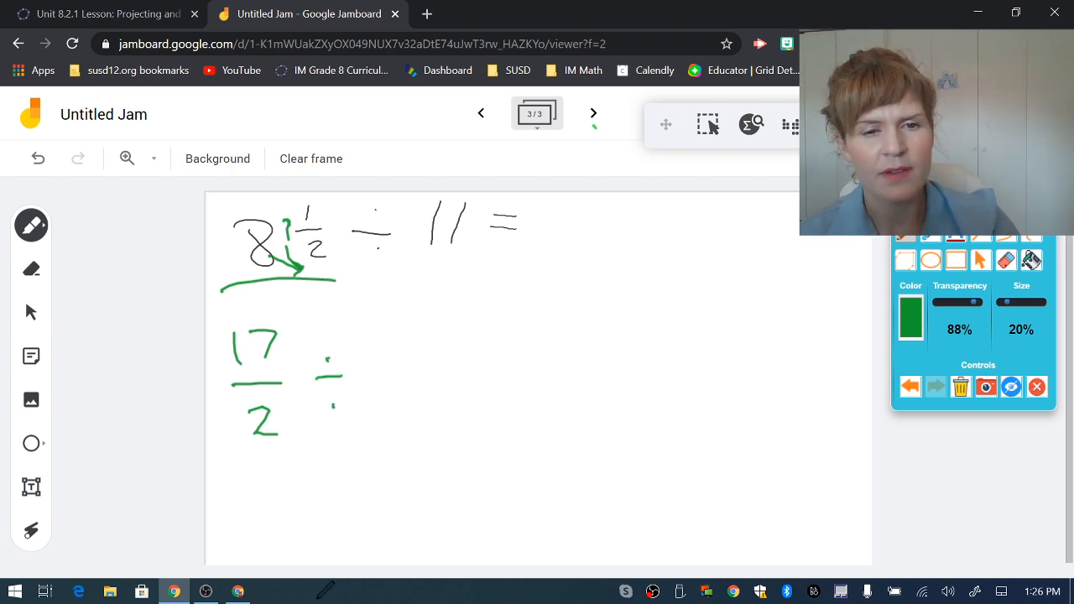
left_click_drag(386, 323, 401, 352)
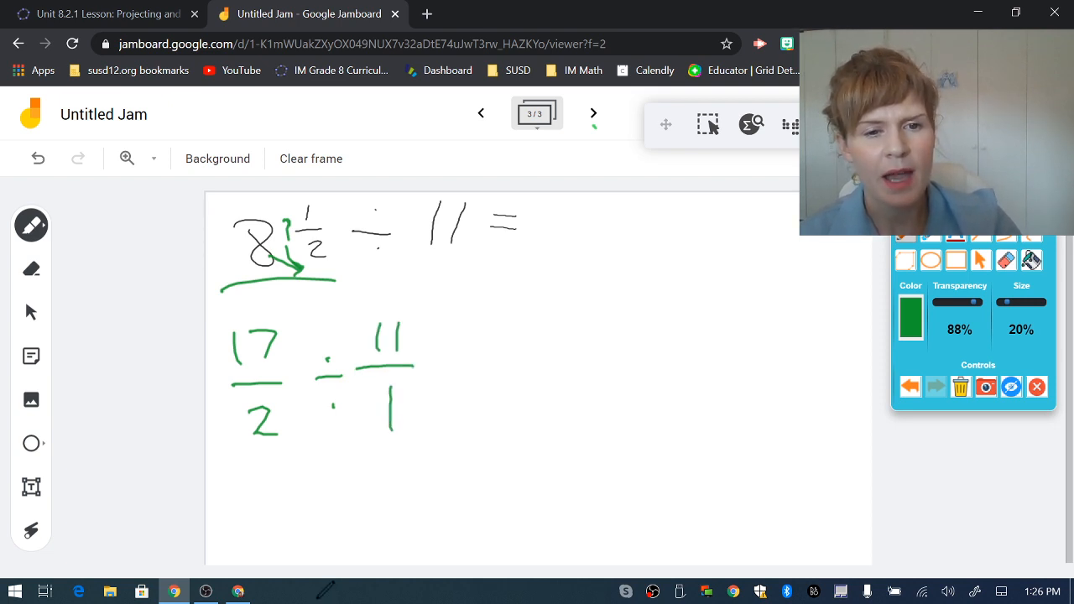
Write 17/2 × 1/11 on a new line and circle the answer 17/22.
left_click_drag(264, 470, 260, 499)
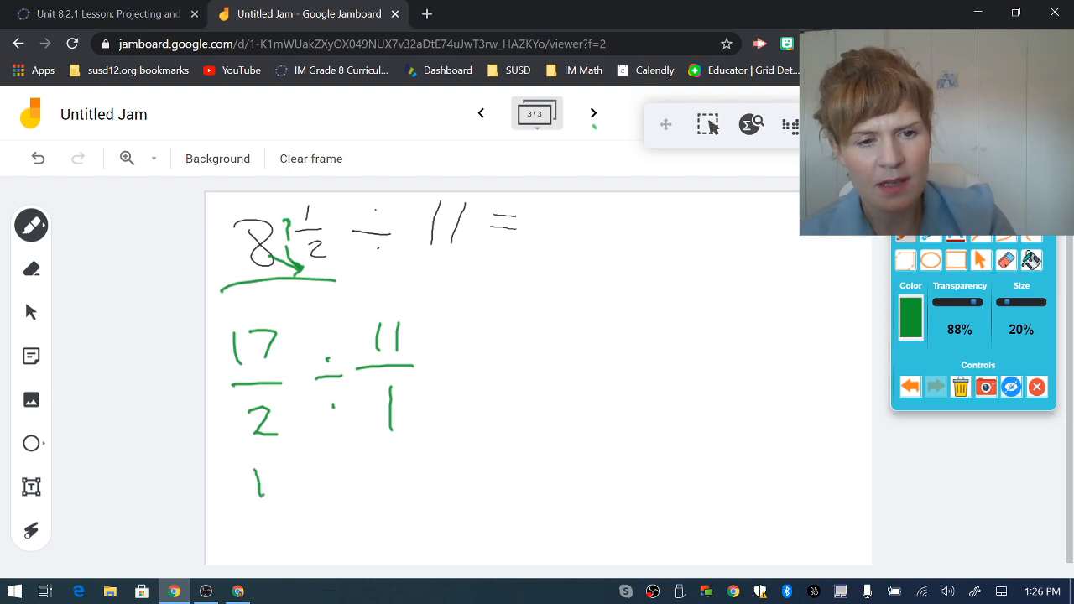
left_click_drag(252, 478, 298, 521)
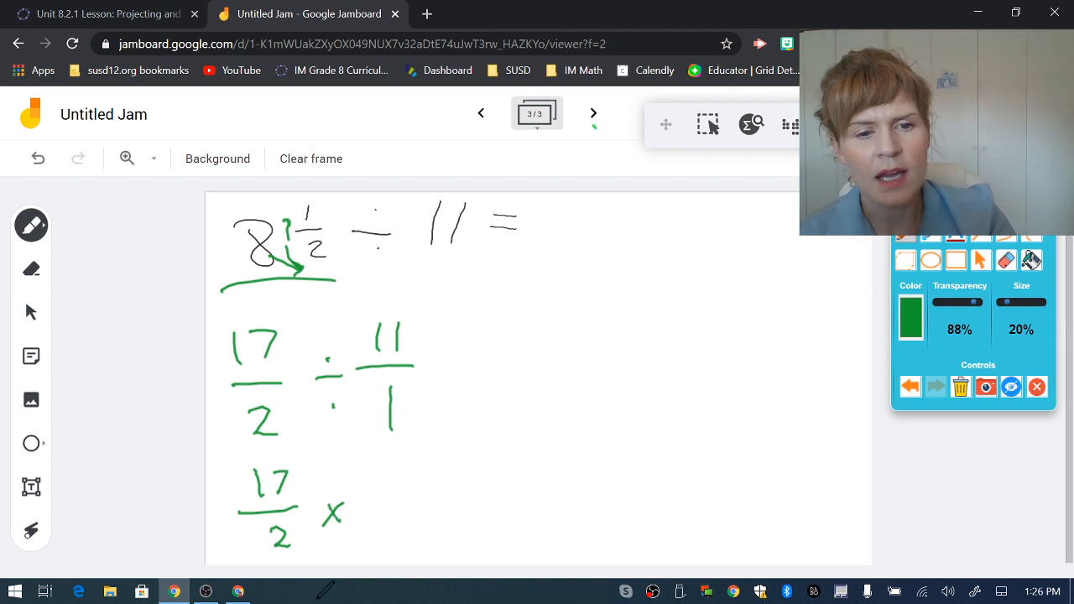
left_click_drag(386, 470, 387, 546)
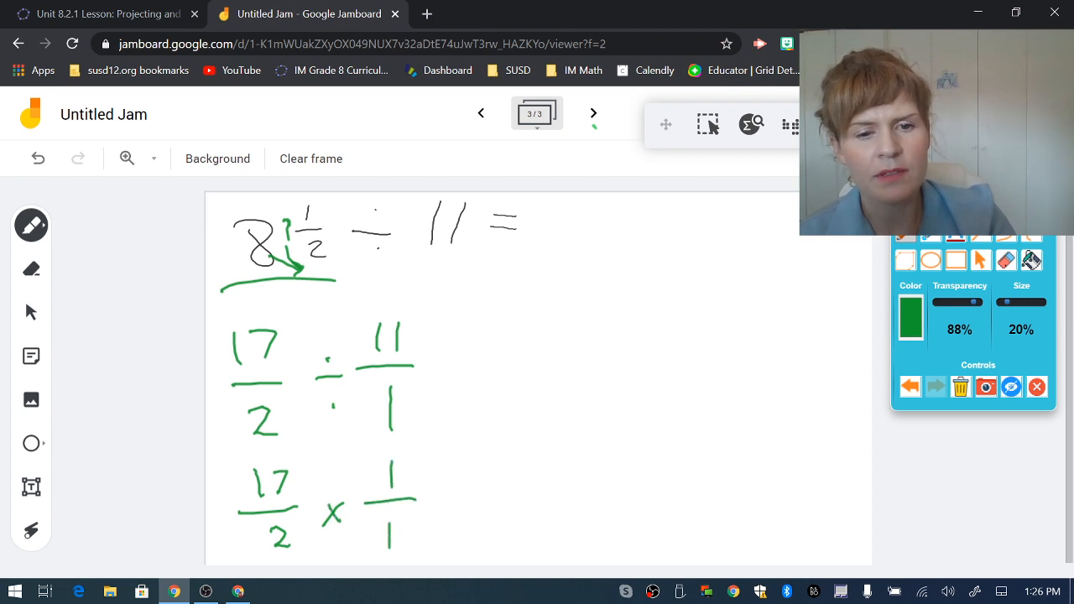
left_click_drag(226, 453, 403, 454)
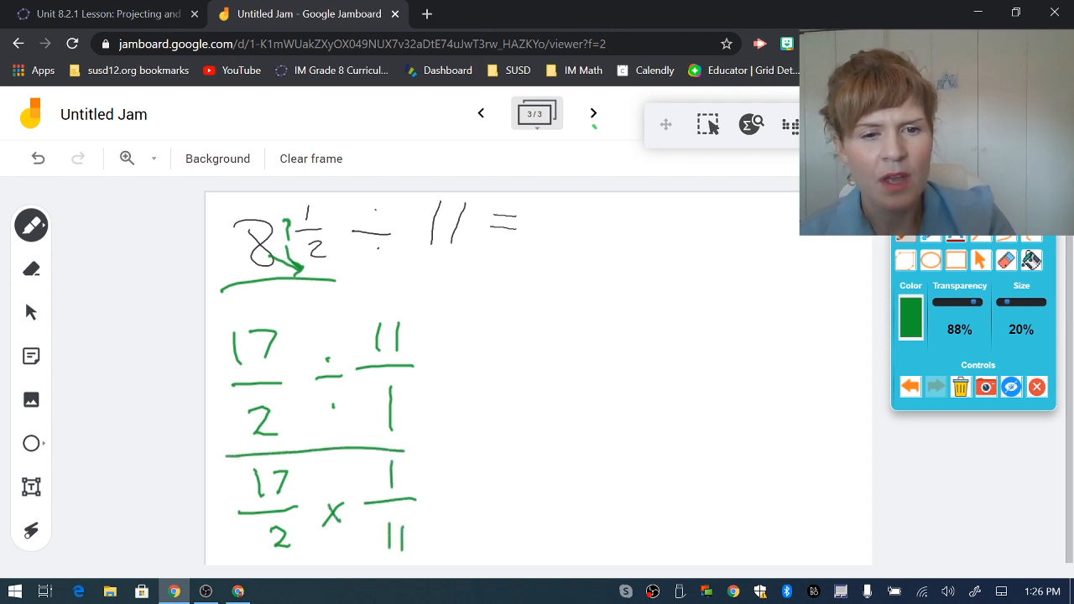
left_click_drag(218, 369, 218, 503)
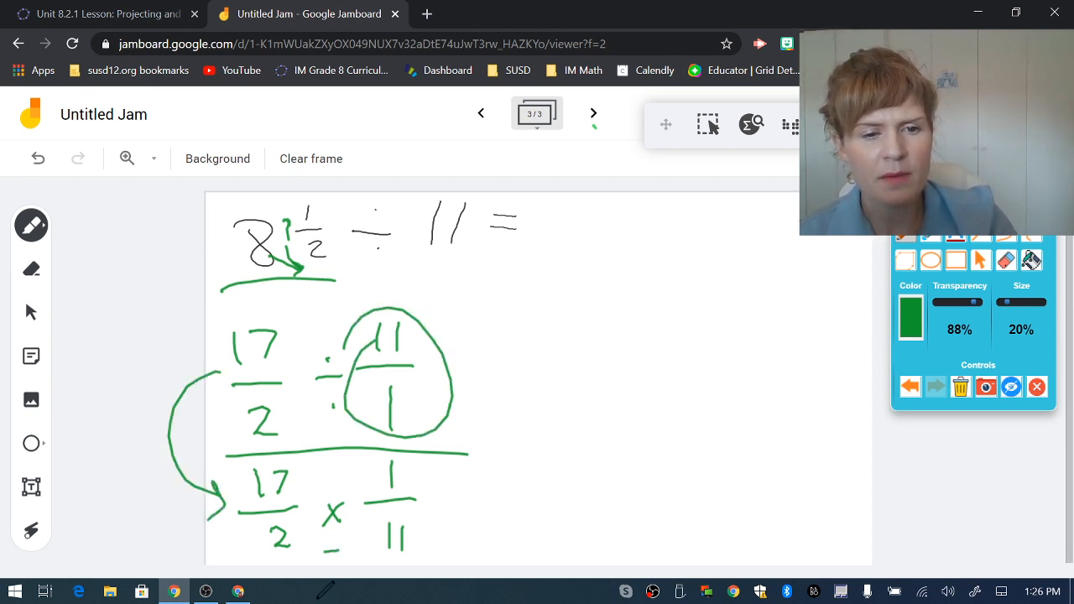
left_click_drag(310, 480, 365, 478)
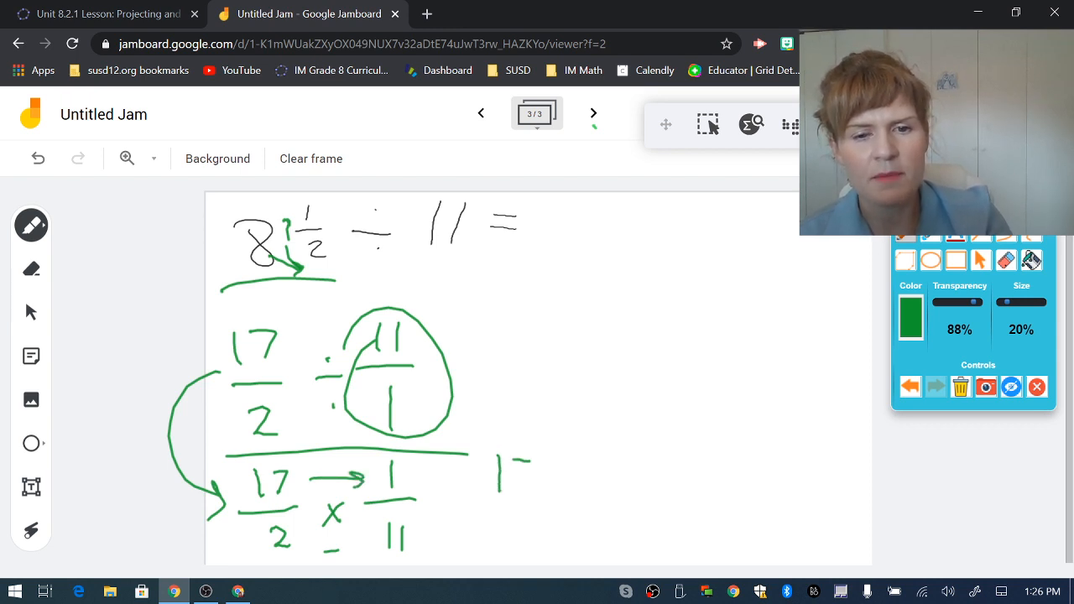
left_click_drag(487, 483, 546, 504)
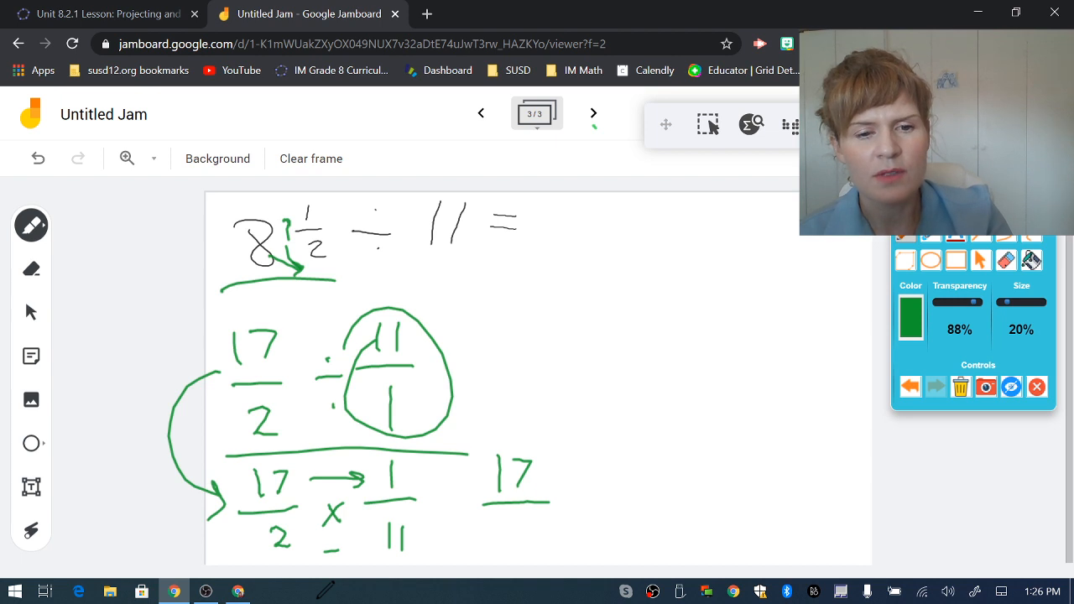
left_click_drag(495, 520, 532, 542)
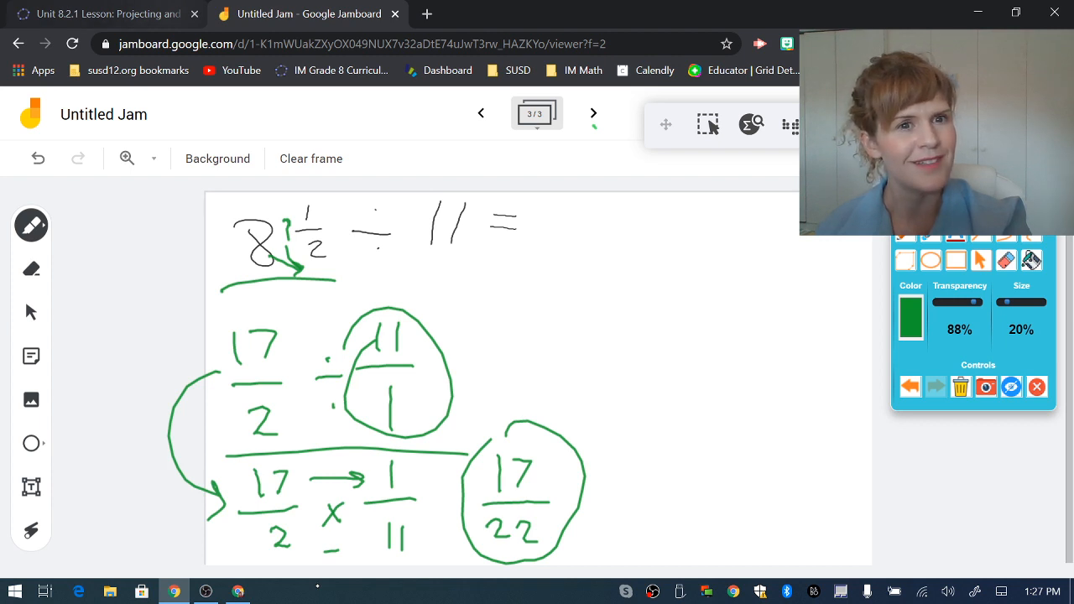
Back in the GeoGebra lesson, handwrite 1/35 beside the 2 next to 10 1/7 ÷ 5.
left_click(100, 14)
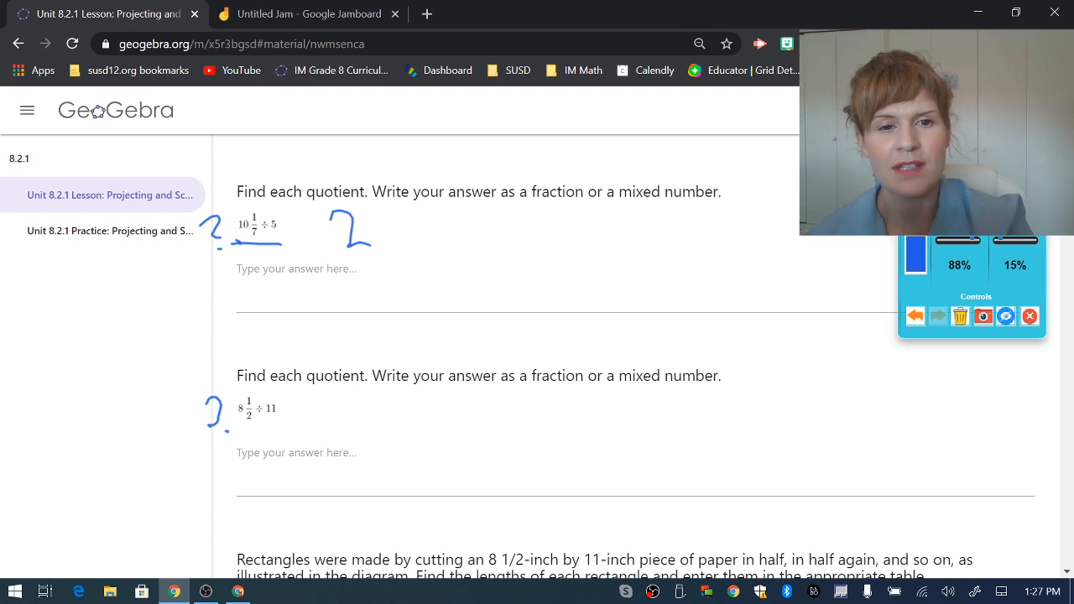
left_click_drag(390, 214, 411, 239)
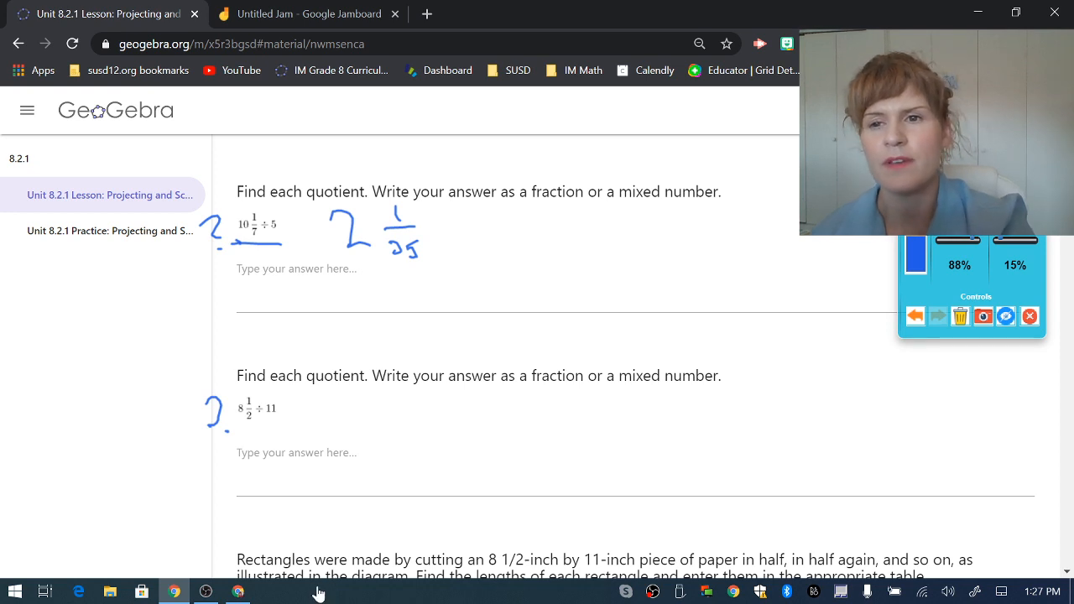
Type "2 and 1/35" into the answer box under 10 1/7 ÷ 5.
left_click(297, 269)
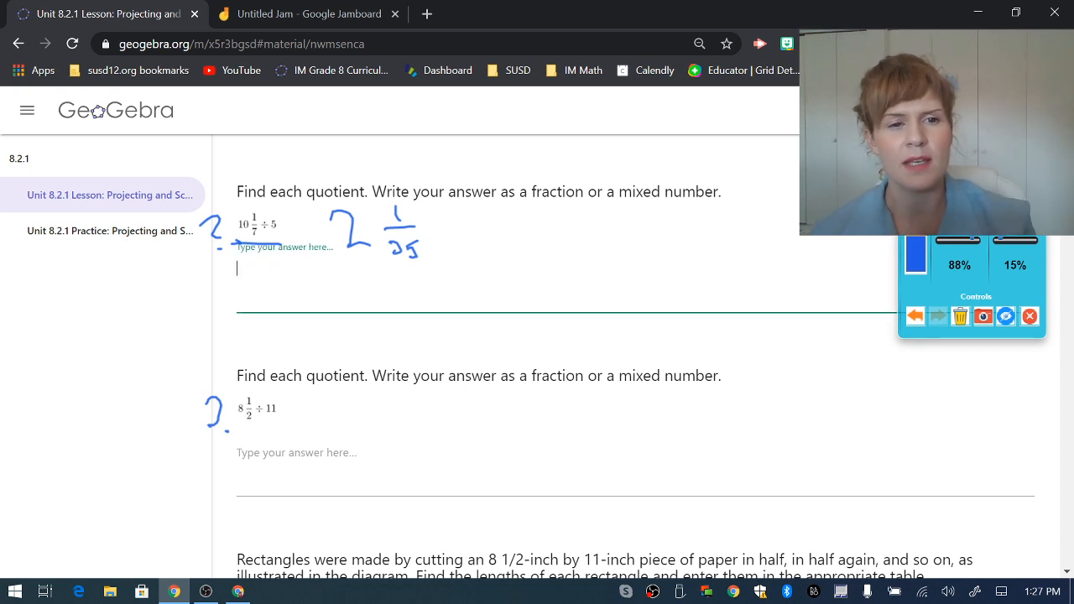
type("2 and 1")
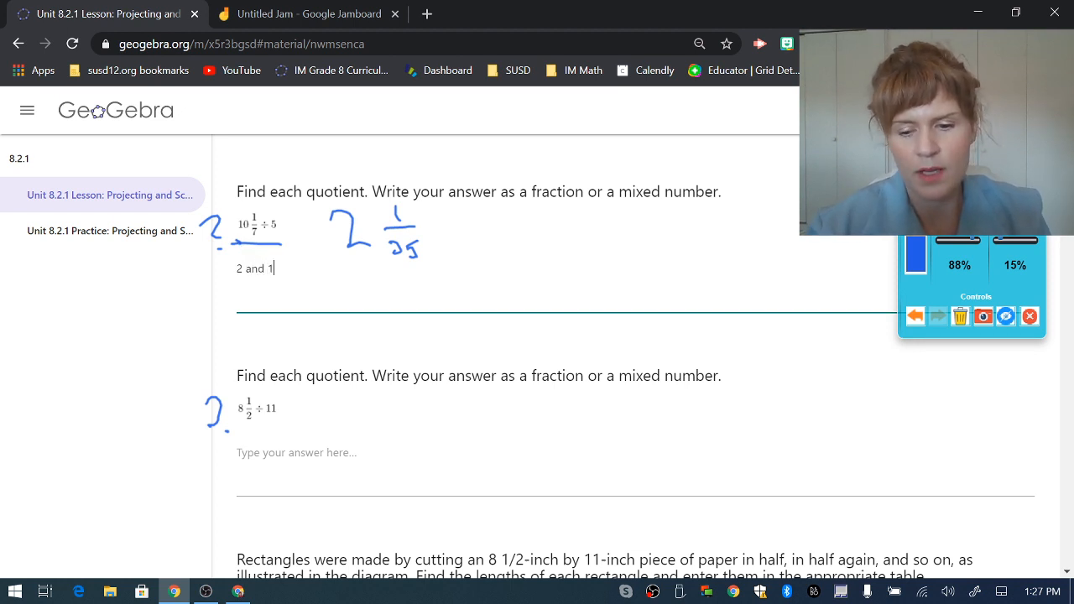
type("/35")
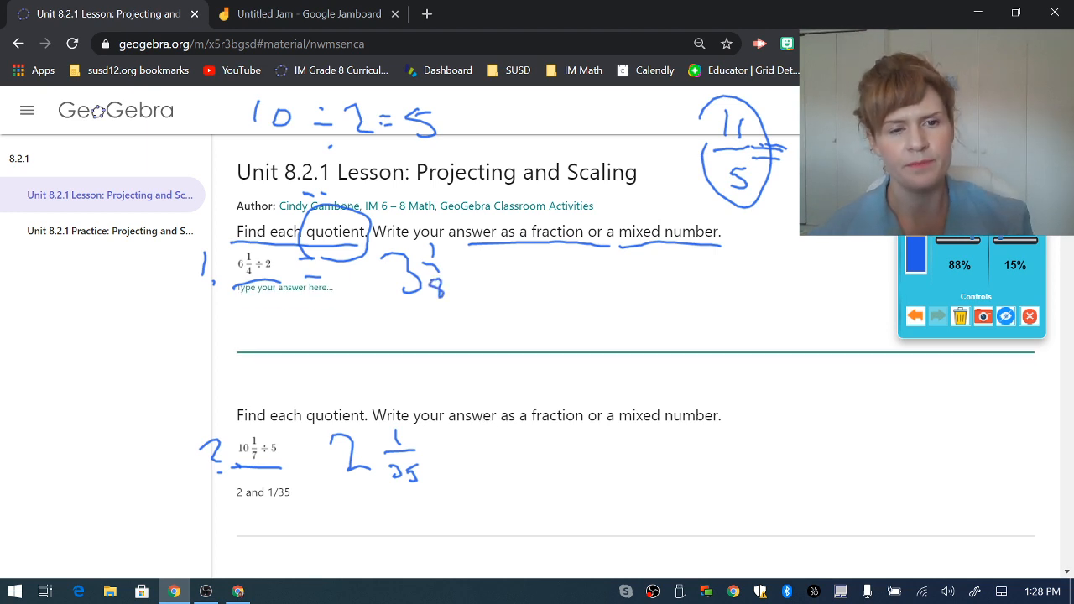
Type "3 and 1/8" into the answer box for 6 1/4 ÷ 2.
type("6")
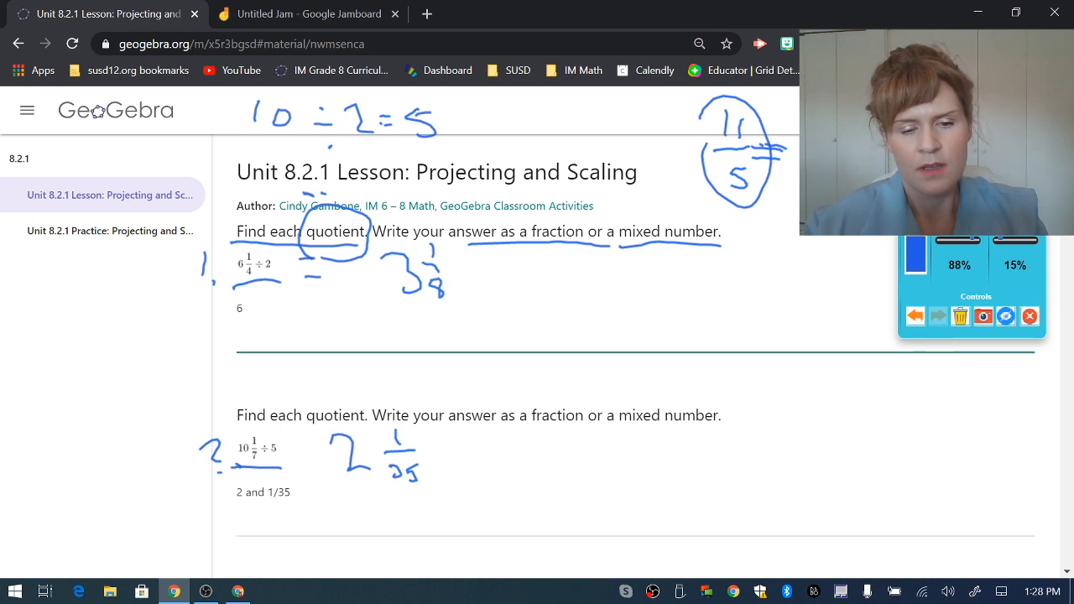
type("3and")
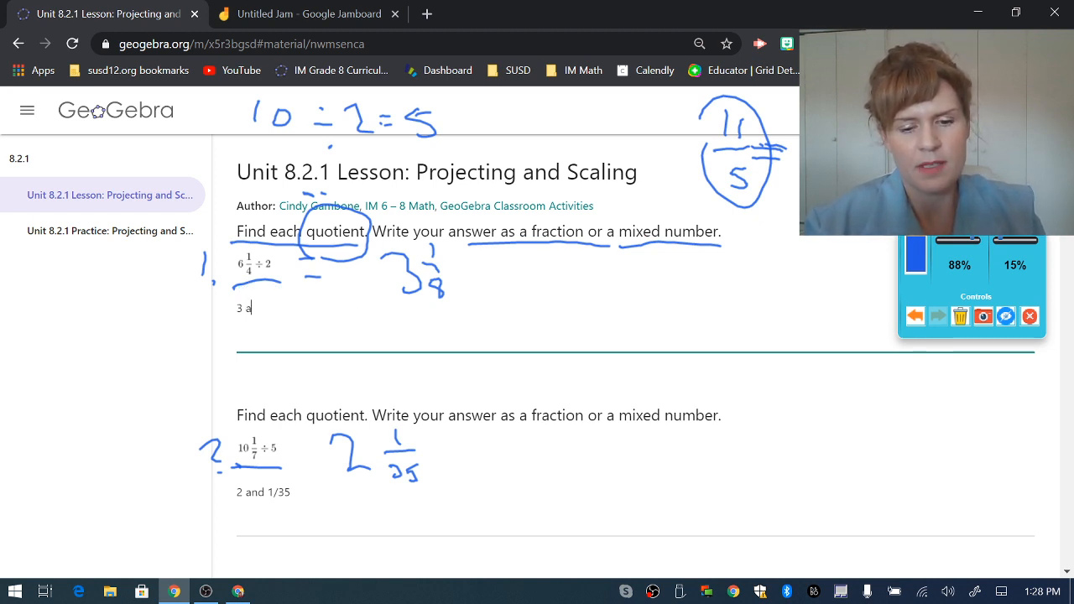
type("nd 1/")
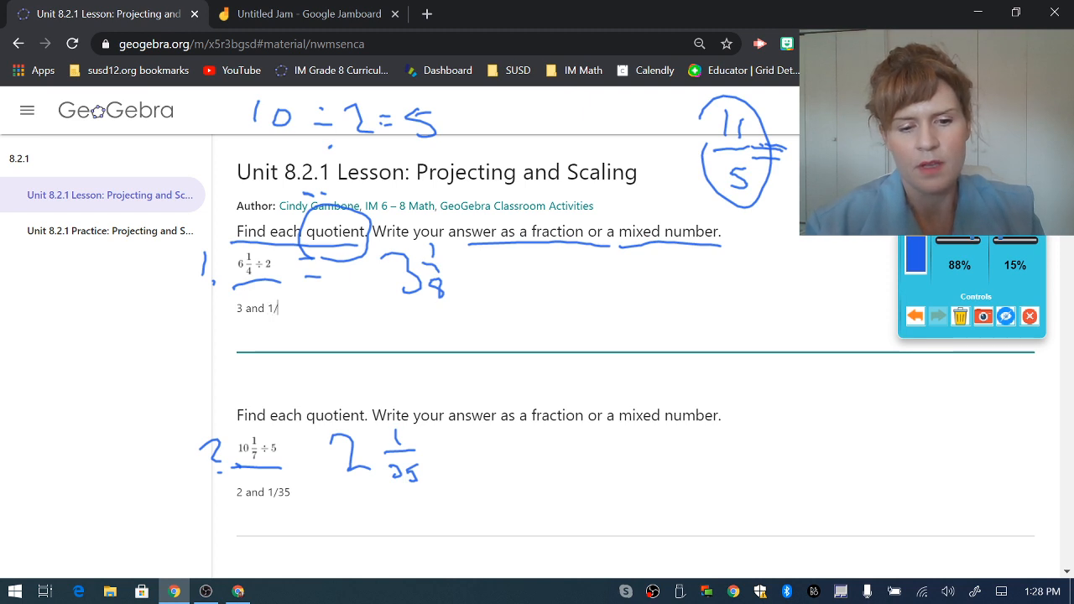
type("8")
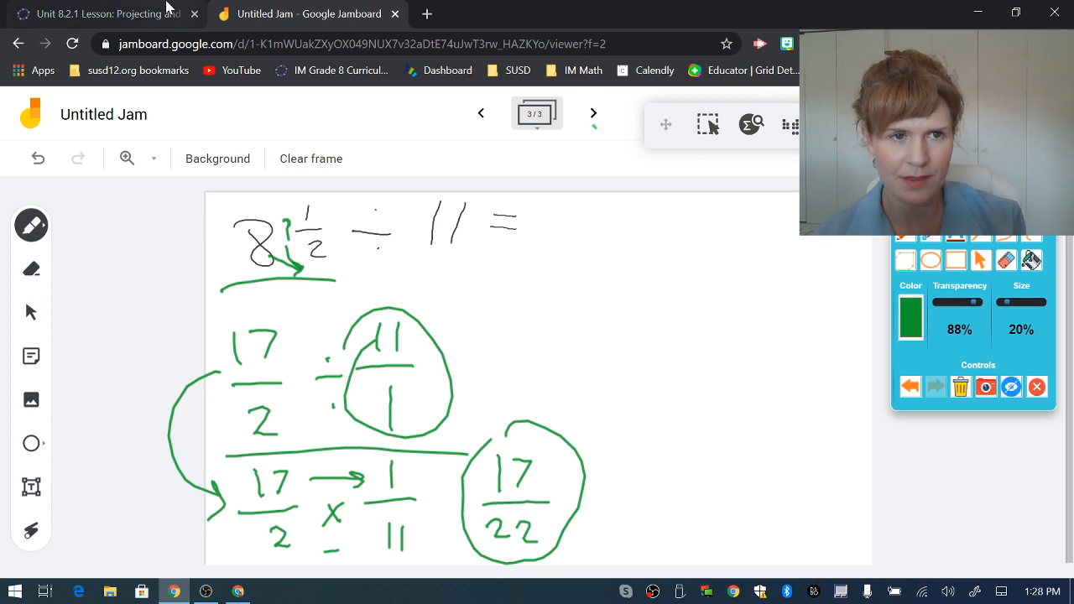
Return to the GeoGebra lesson to circle the answers 3 and 1/8 and 2 and 1/35.
left_click(101, 14)
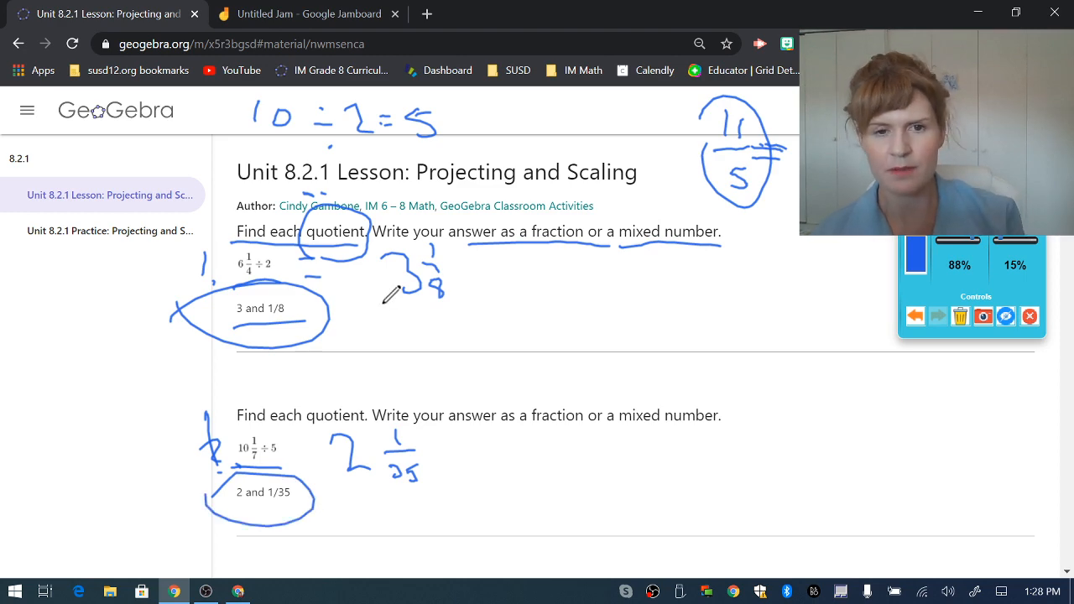
Scroll down to 8 1/2 ÷ 11 and type 17 in its answer box.
scroll("down", 3)
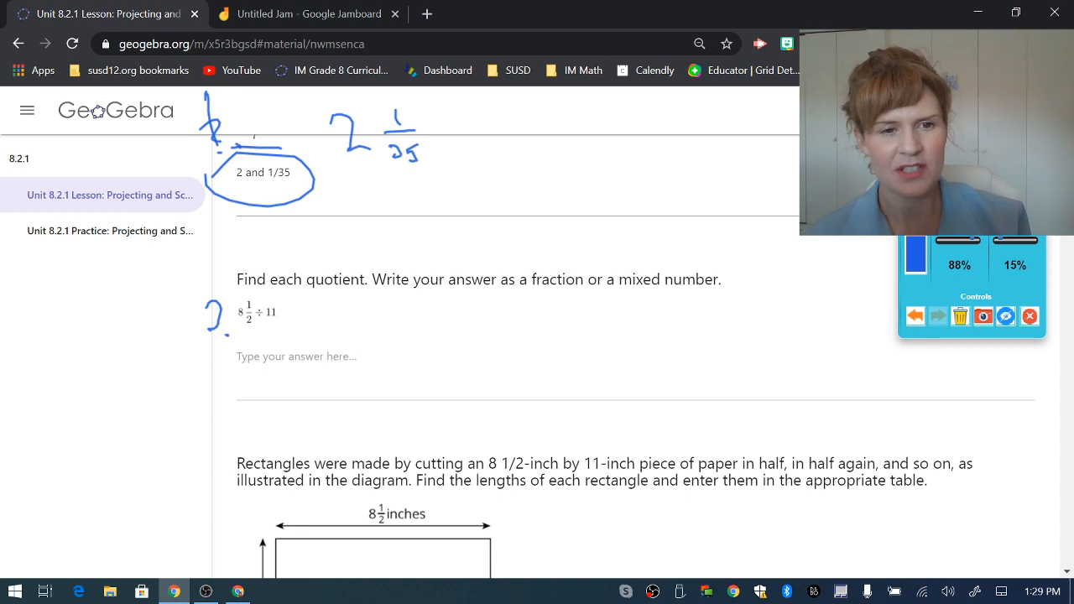
type("17")
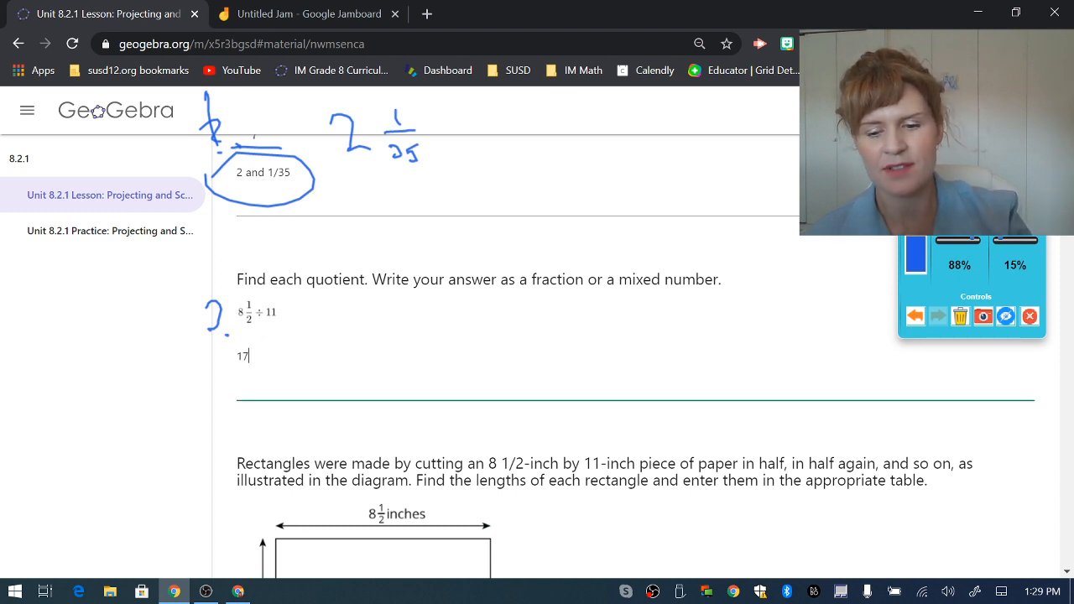